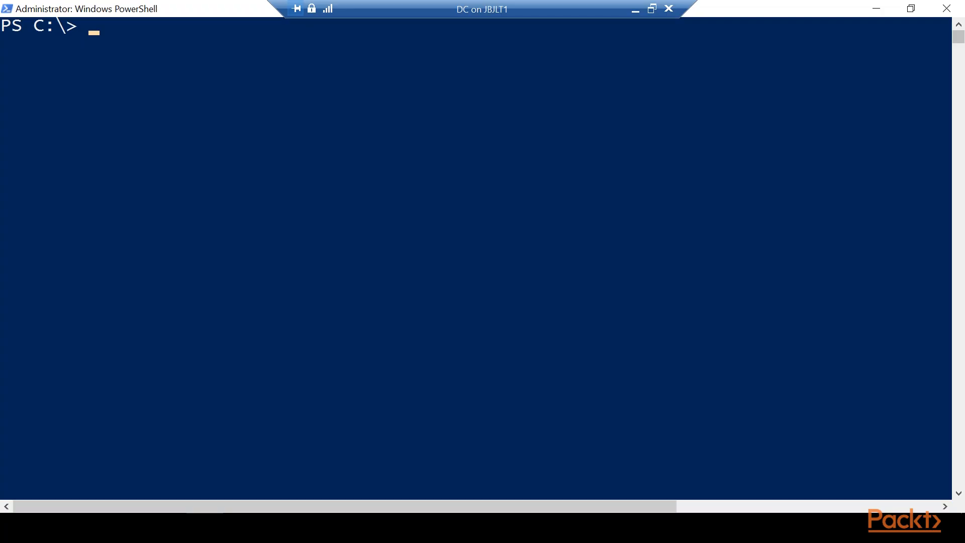
# Step: List the available AD user cmdlets with Get-Command *aduser
pyautogui.write('get-comm')
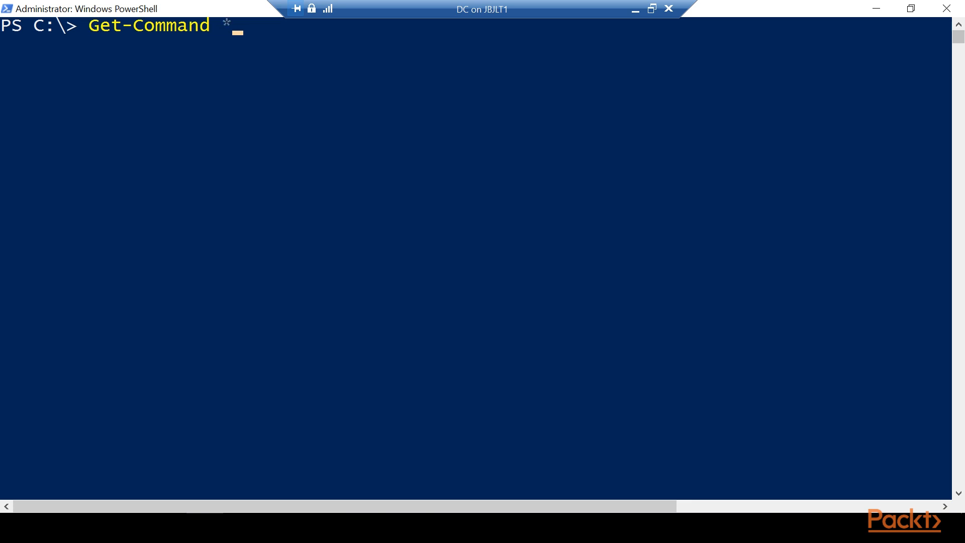
pyautogui.write('aduser')
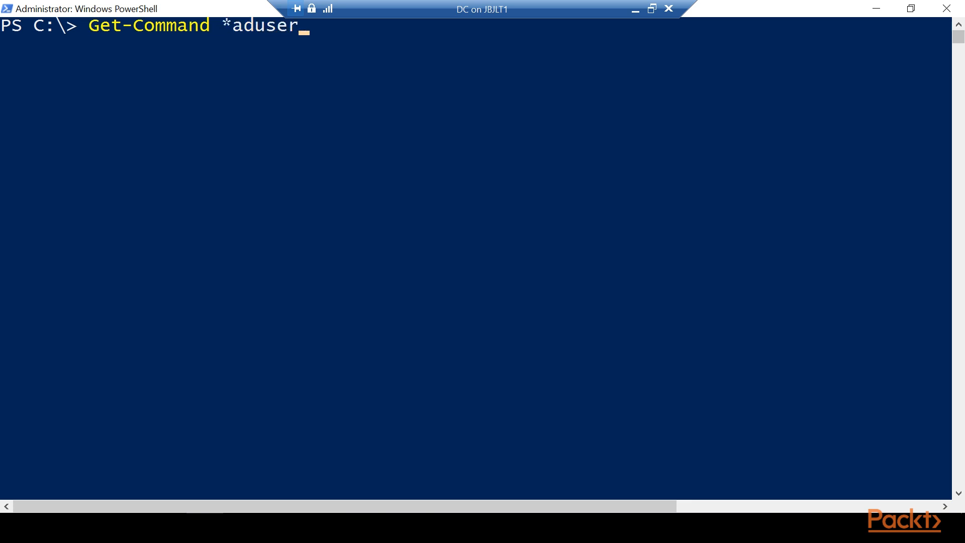
pyautogui.press('Return')
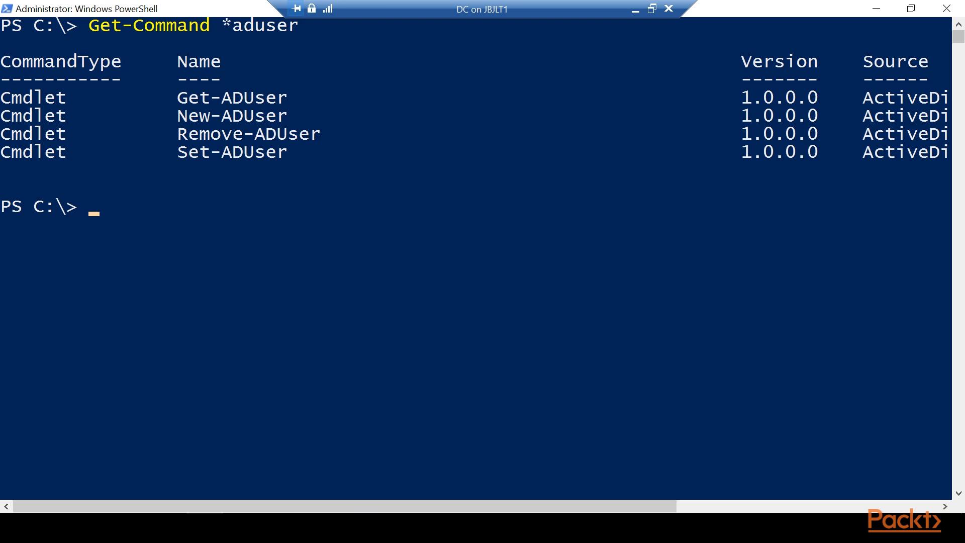
pyautogui.press('Up')
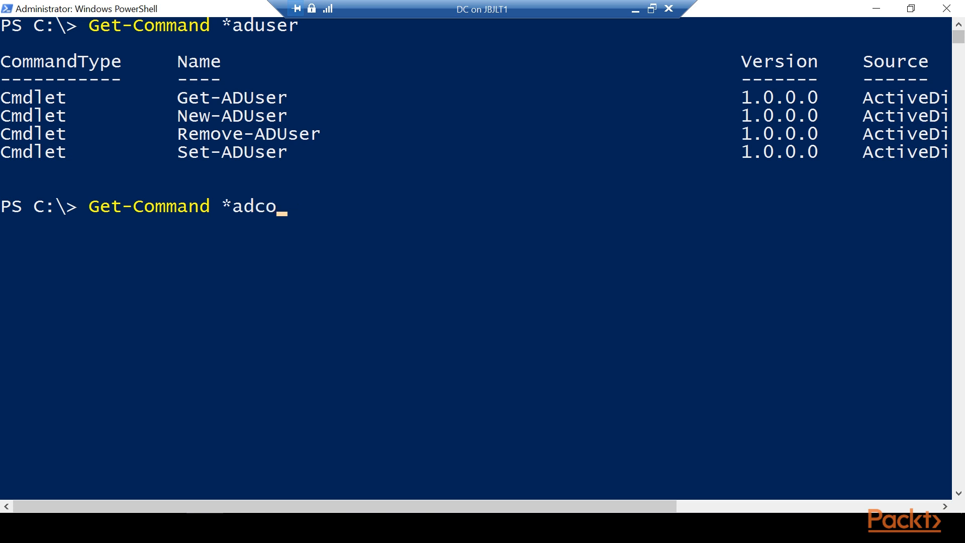
pyautogui.press('Return')
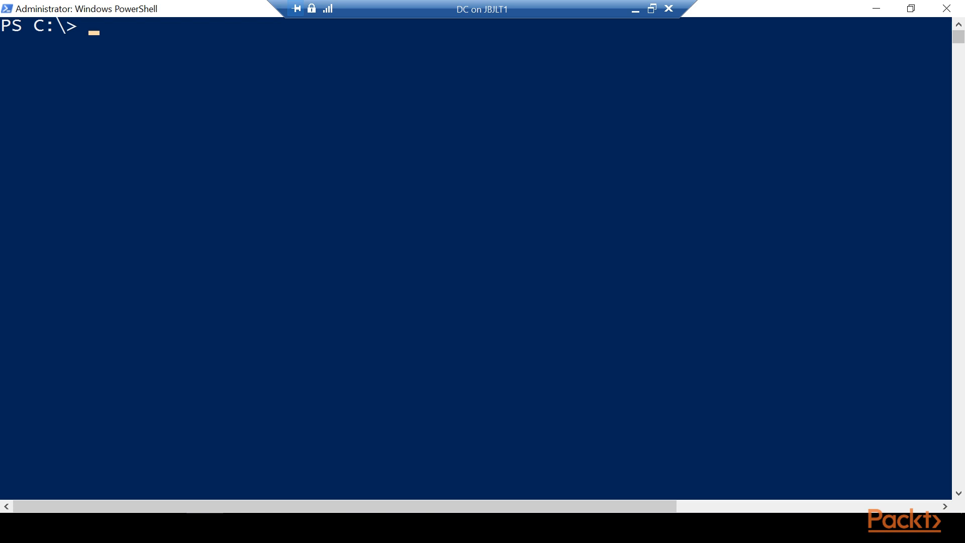
# Step: Start a New-ADUser command with -SamAccountName jdoe
pyautogui.write('ne')
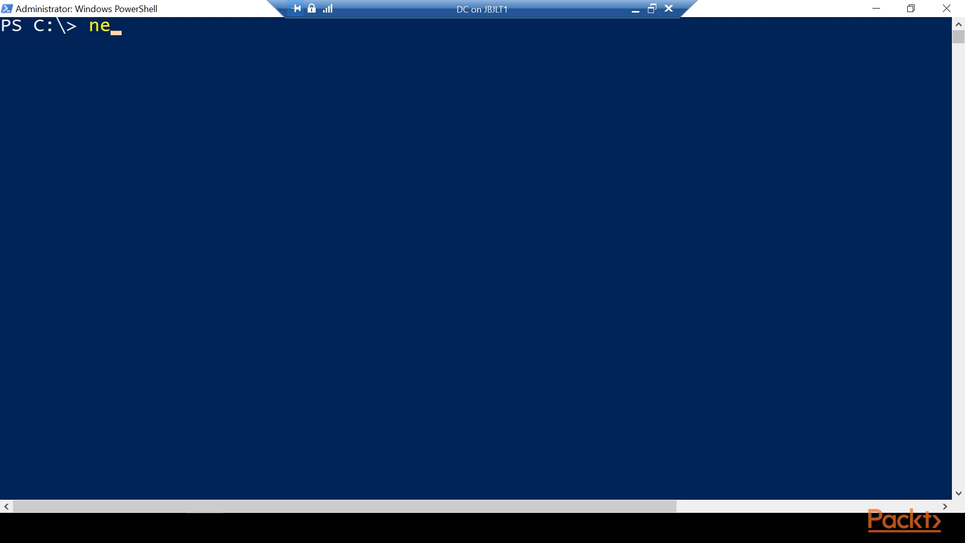
pyautogui.write('w-aduser')
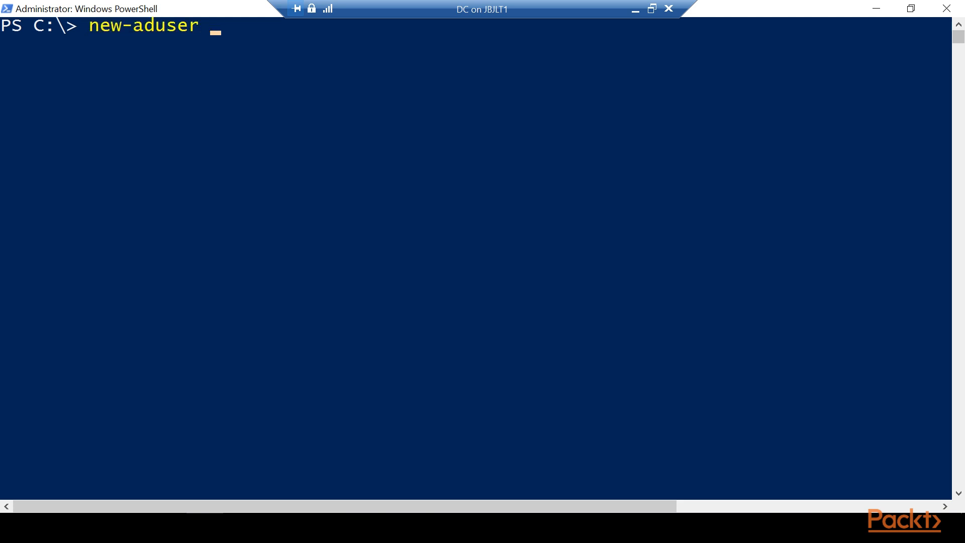
pyautogui.write('-sm')
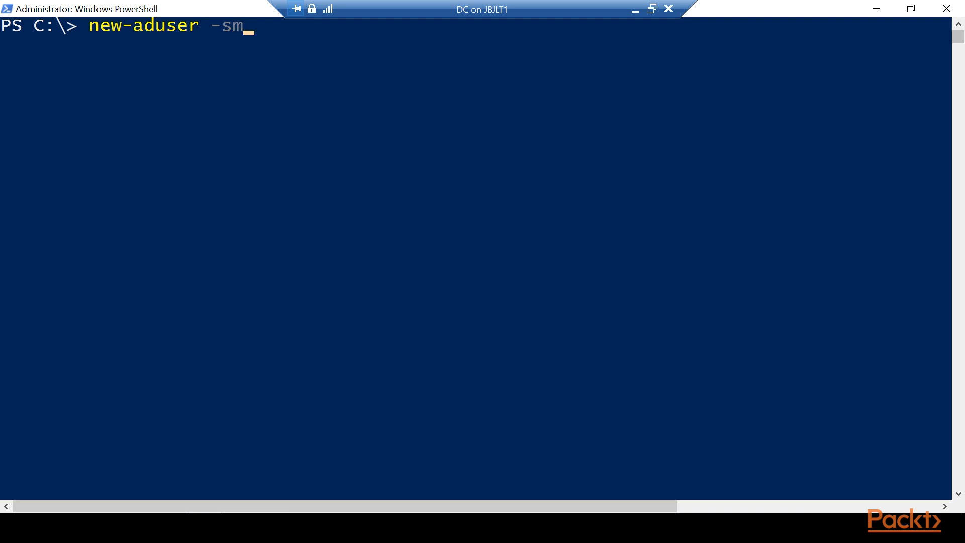
pyautogui.write('amAccountName')
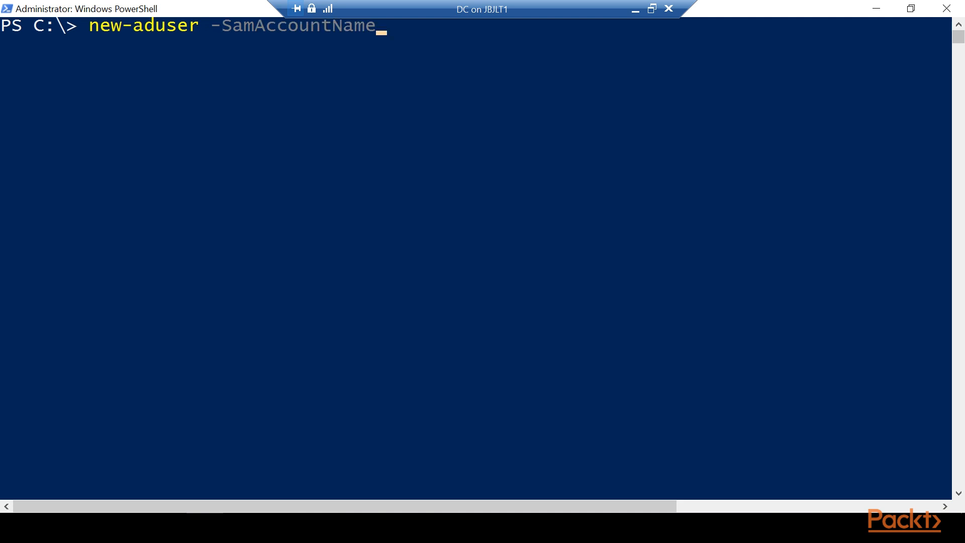
pyautogui.write('jd')
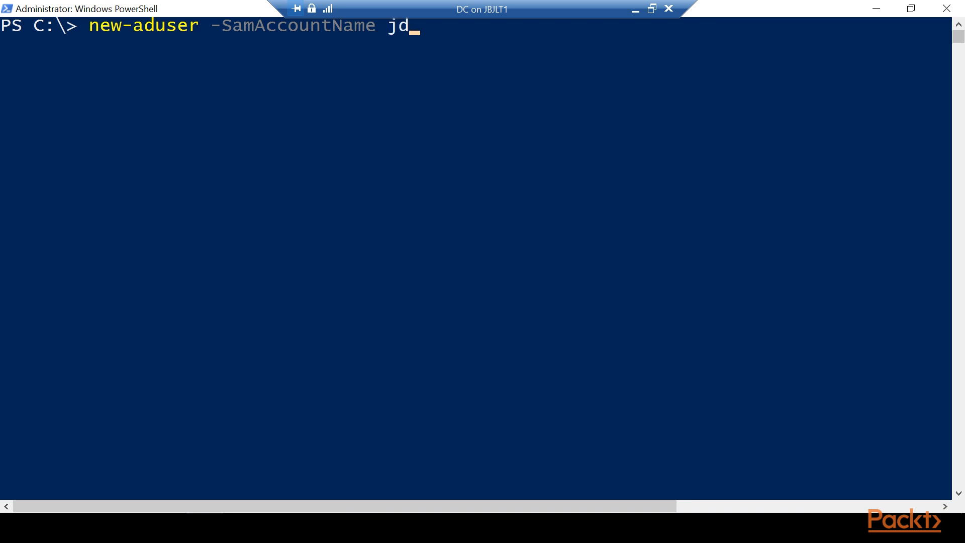
pyautogui.write('oe')
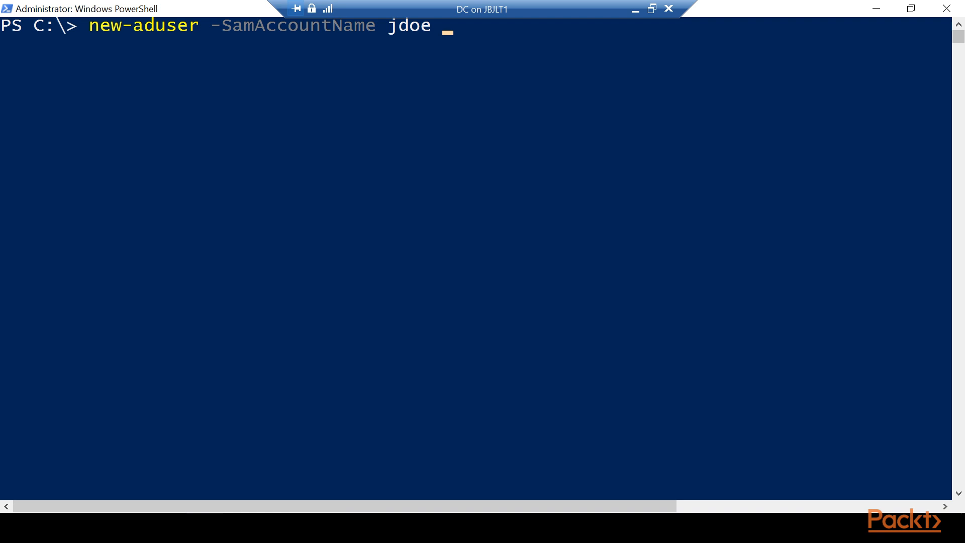
pyautogui.write('-vi')
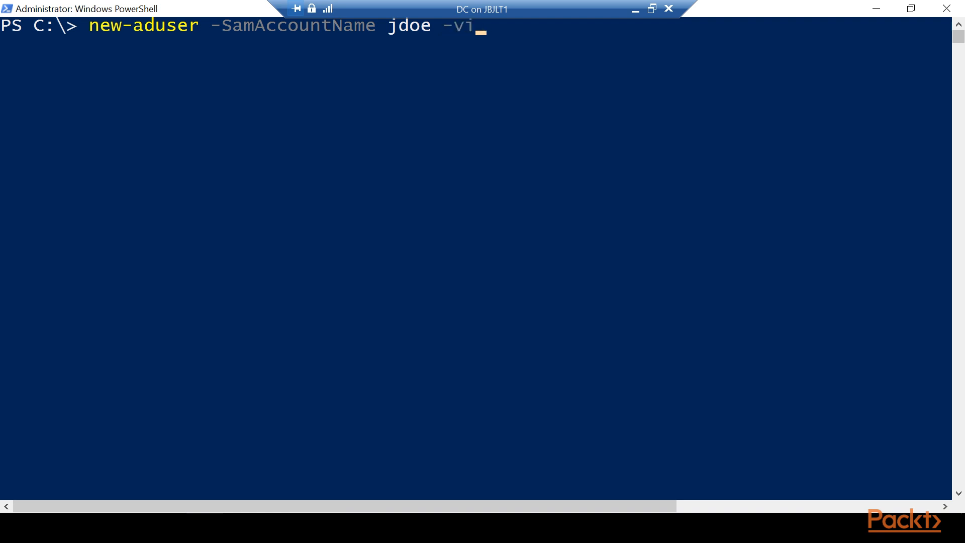
pyautogui.write('GivenName')
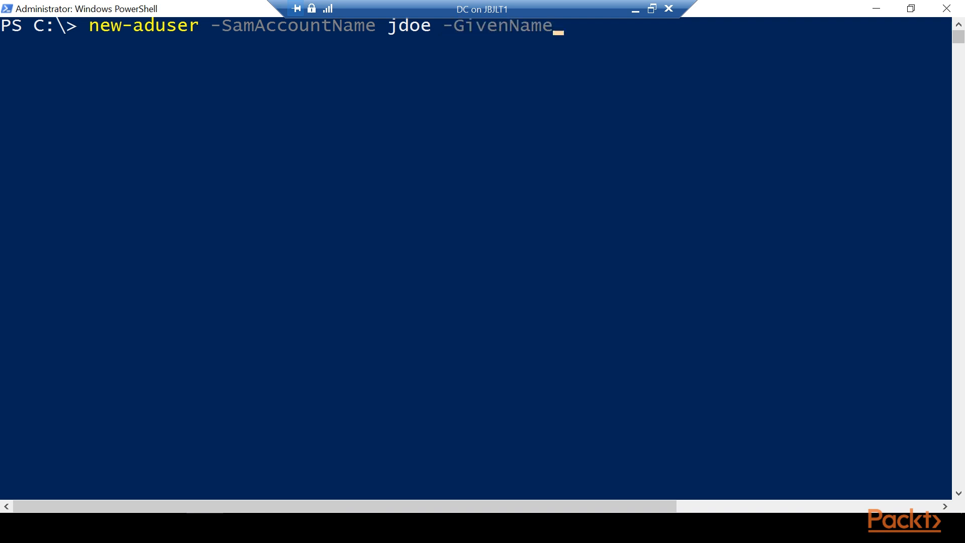
pyautogui.write('John -s')
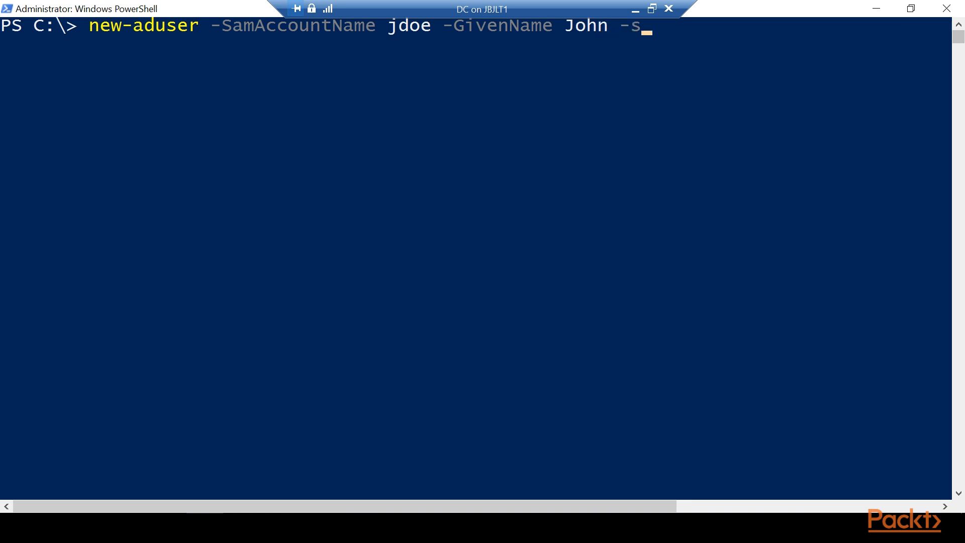
pyautogui.write('urname')
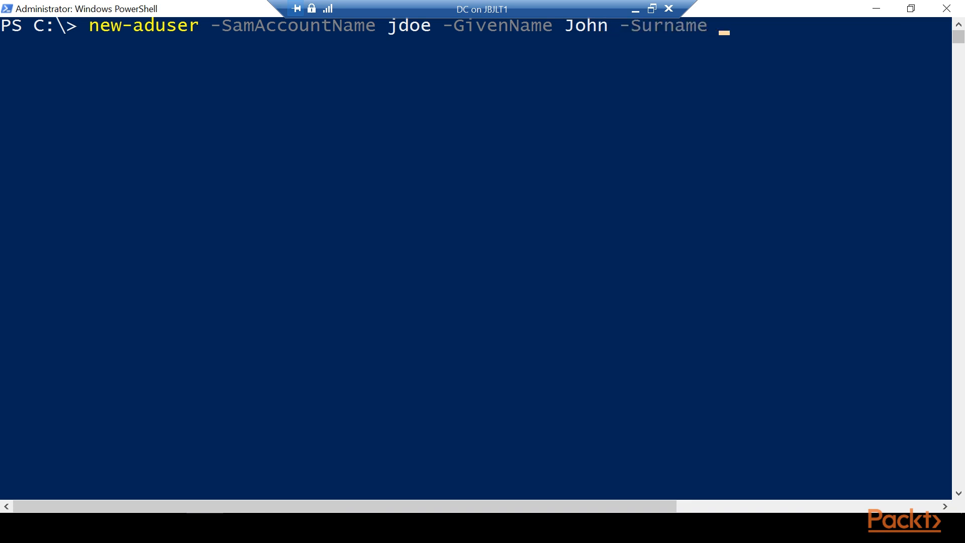
pyautogui.write('doe')
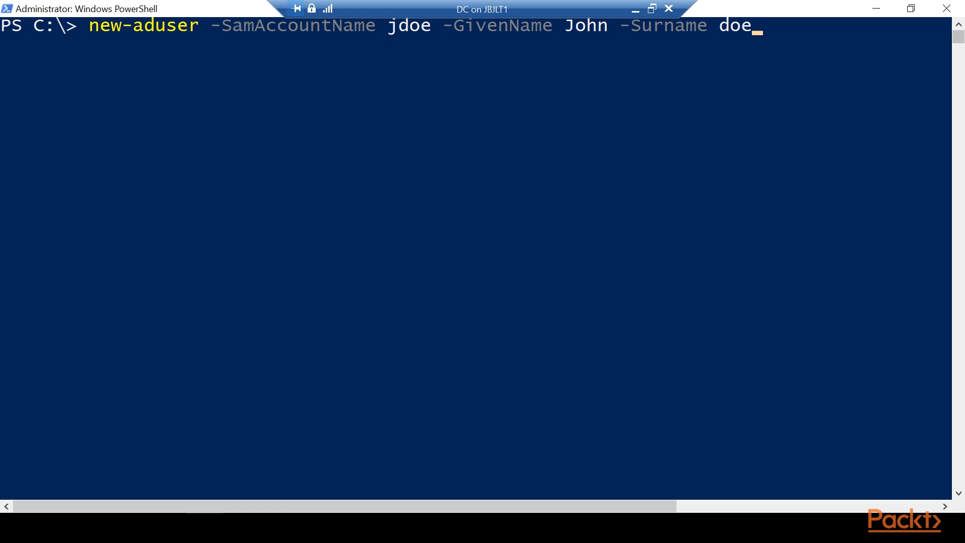
pyautogui.write('-UserPrincipalName')
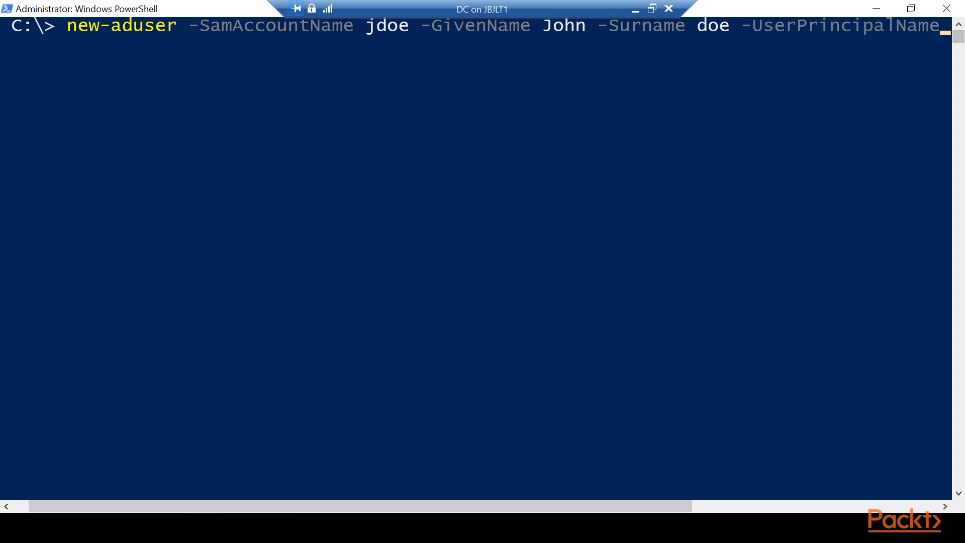
pyautogui.write('jde')
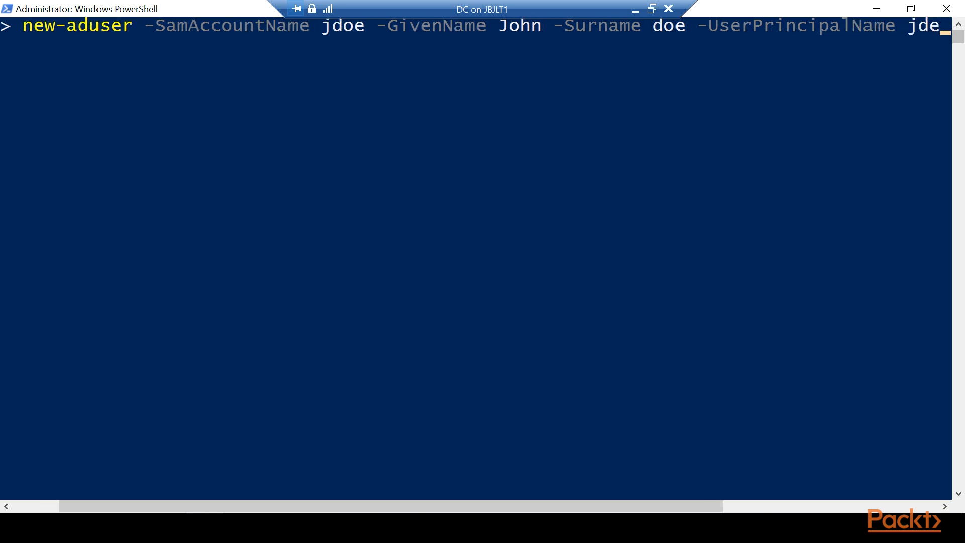
pyautogui.write('@contoso.com -account')
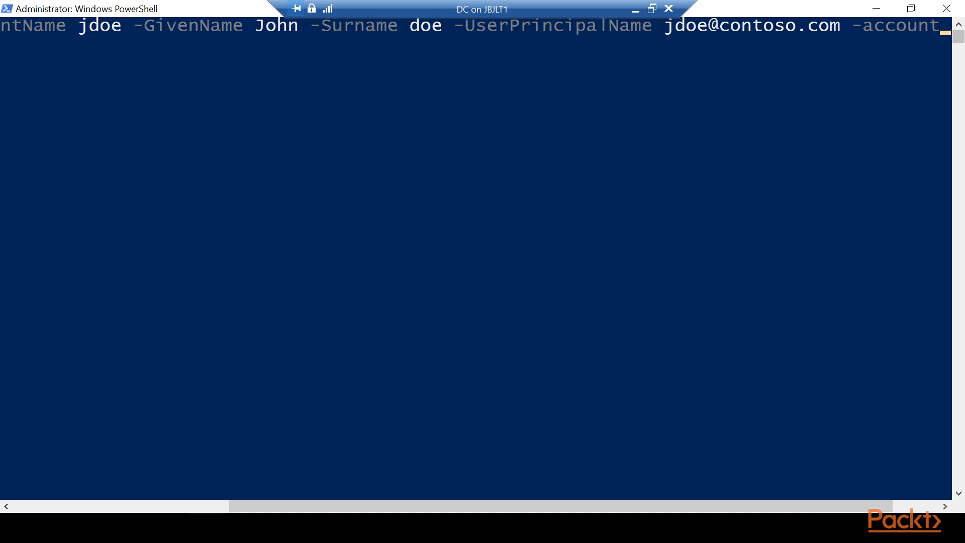
# Step: Add -AccountPassword (Read-Host -AsSecureString "Enter the password") and -Enabled $true
pyautogui.hscroll(3)
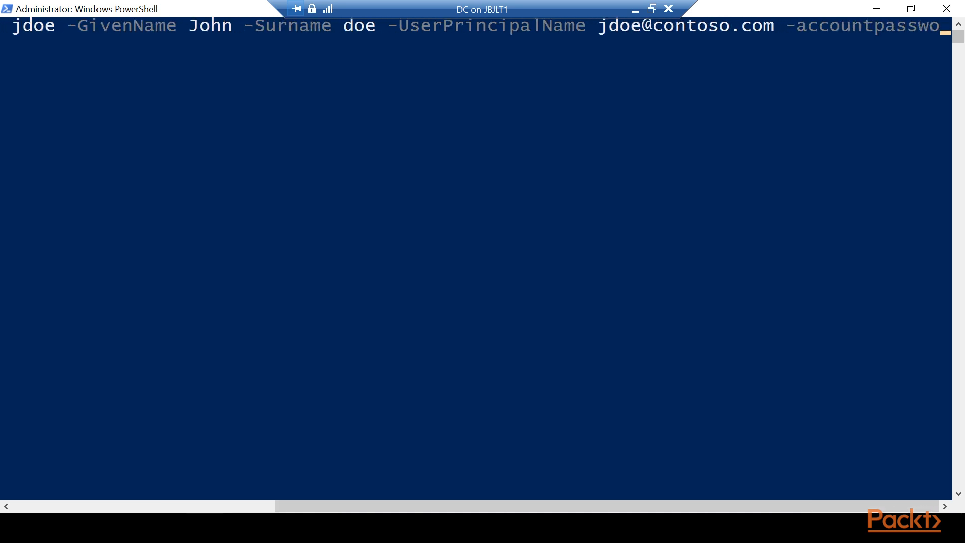
pyautogui.hscroll(-3)
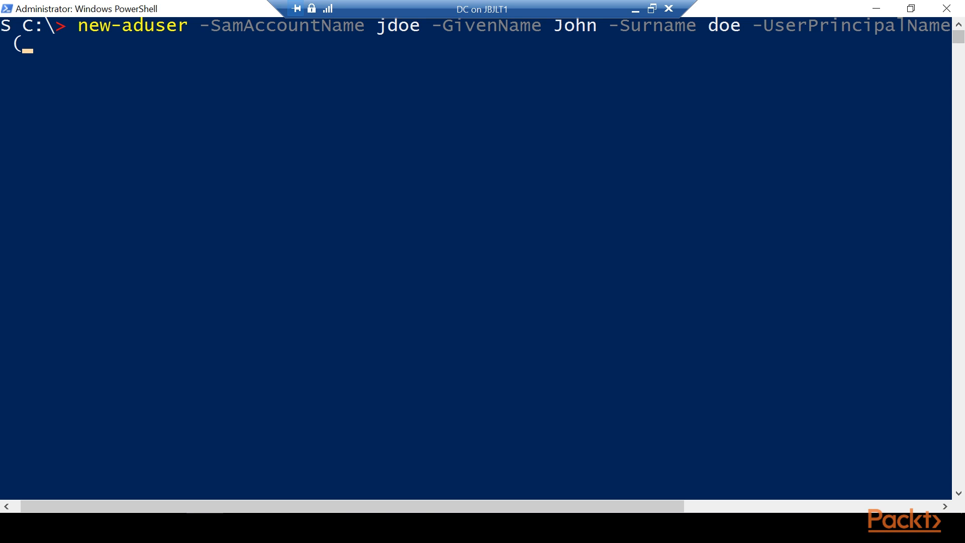
pyautogui.write('(Read-Host')
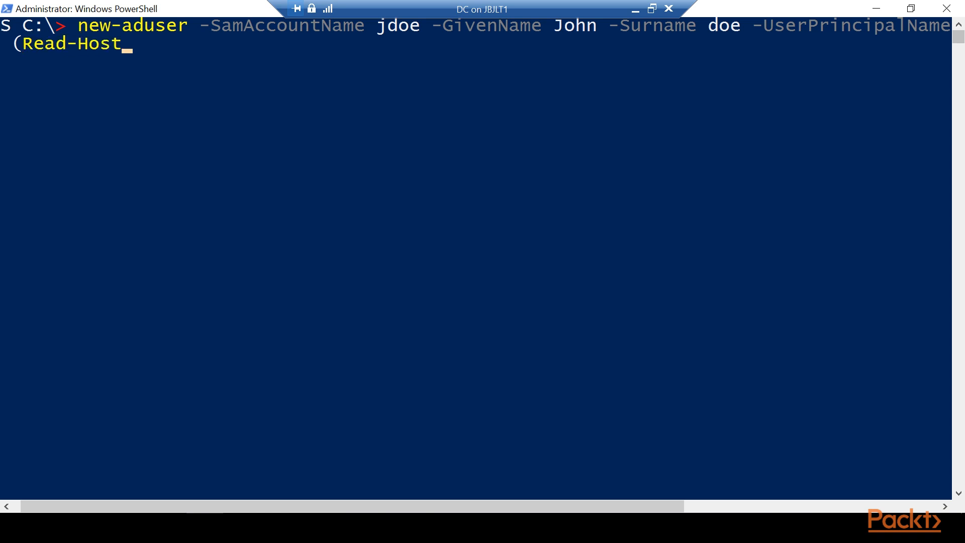
pyautogui.write('-a')
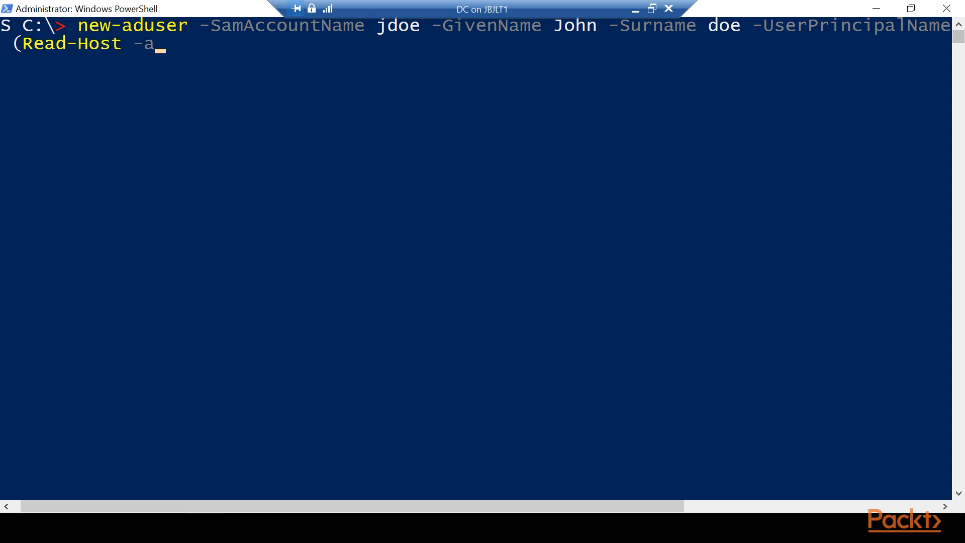
pyautogui.write('sSecureString')
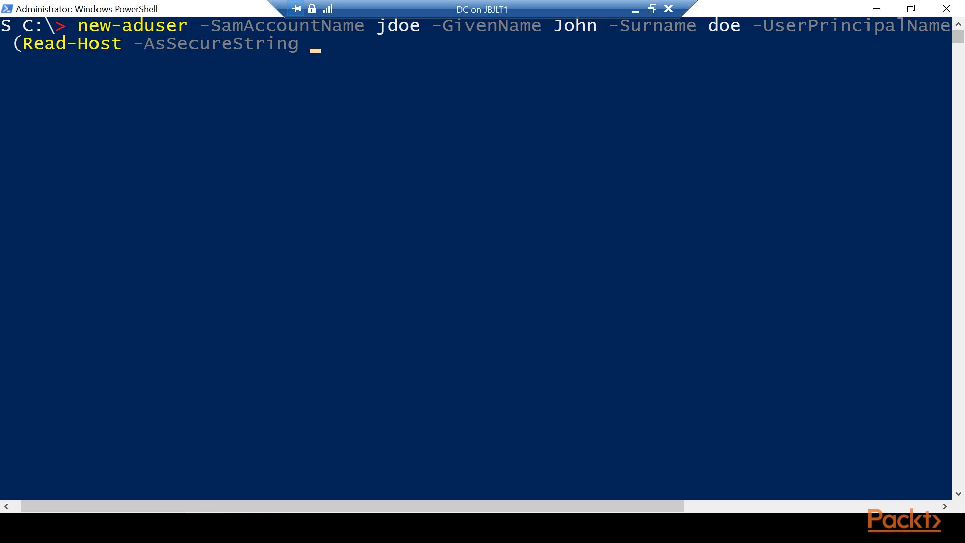
pyautogui.write('"')
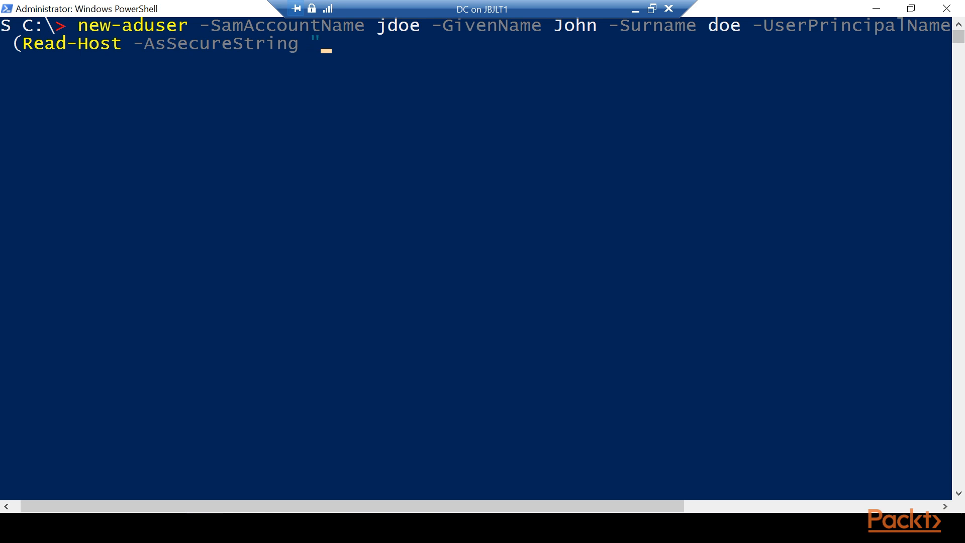
pyautogui.write('Enter t')
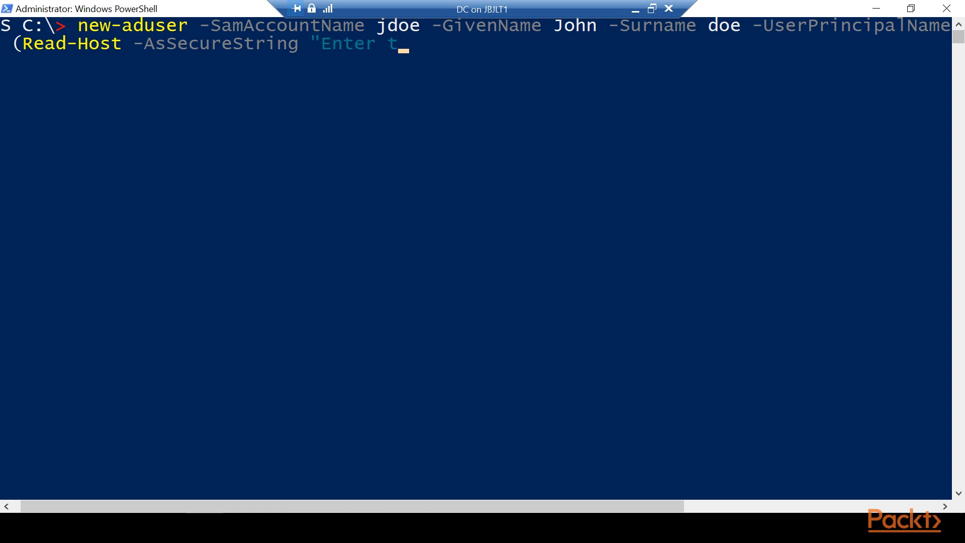
pyautogui.write('he password')
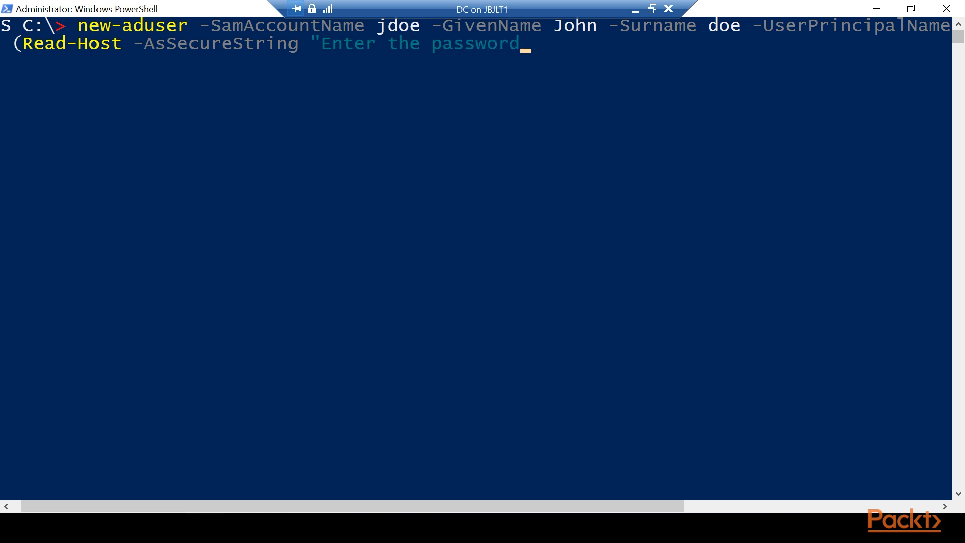
pyautogui.write('")')
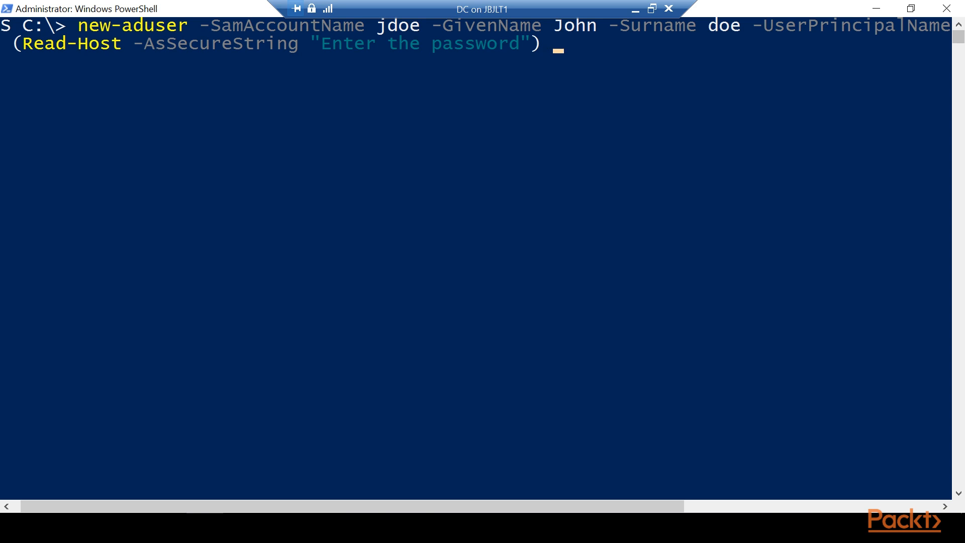
pyautogui.write('-Enabled')
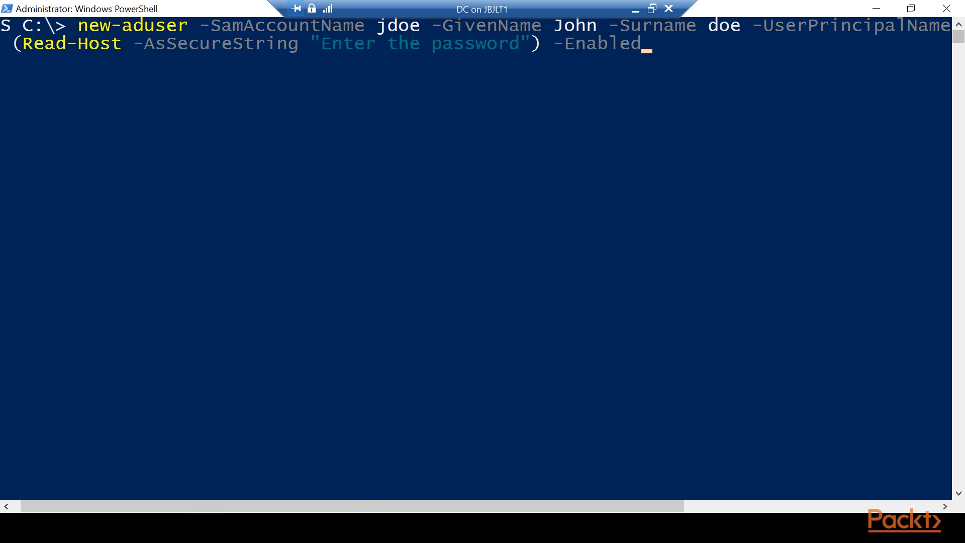
pyautogui.write('$tru')
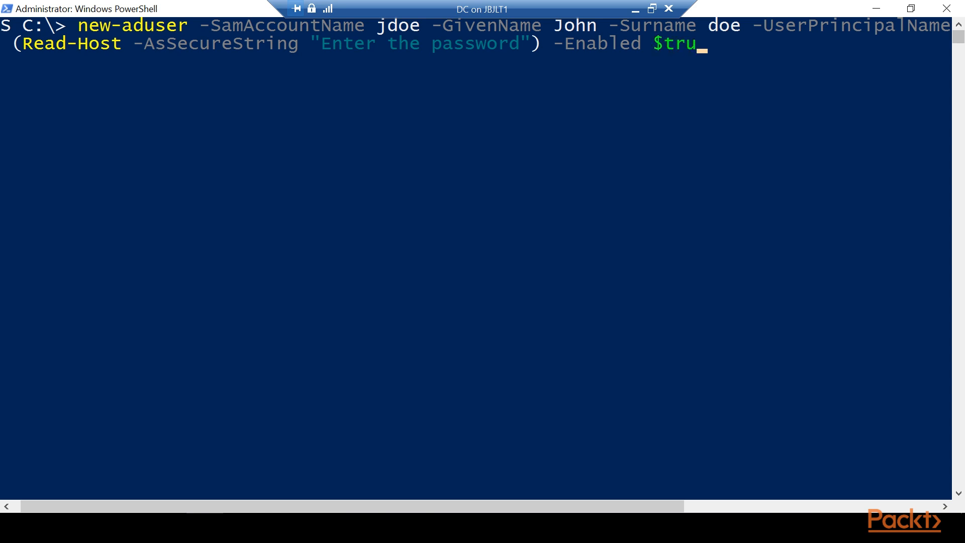
pyautogui.write('e')
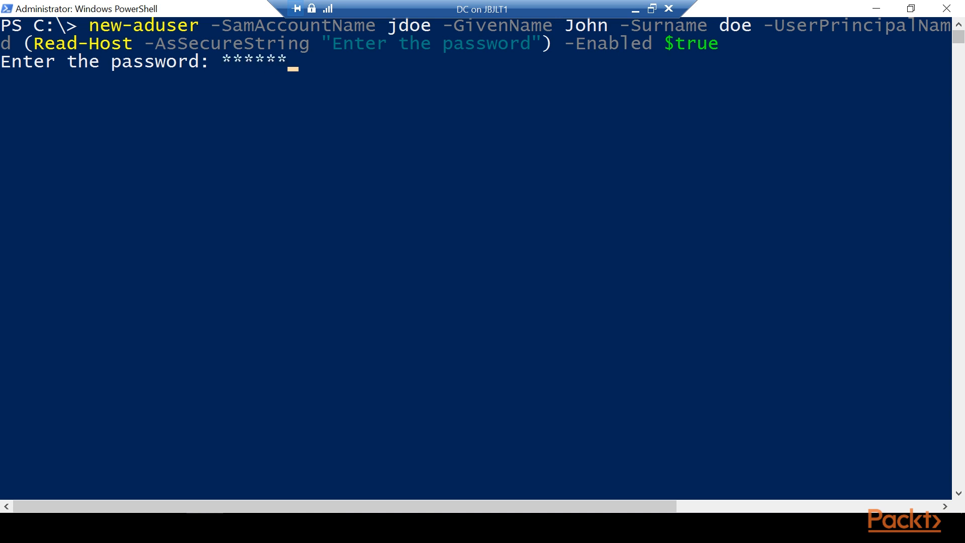
# Step: Submit the account password and supply jdoe at the Name prompt
pyautogui.press('Return')
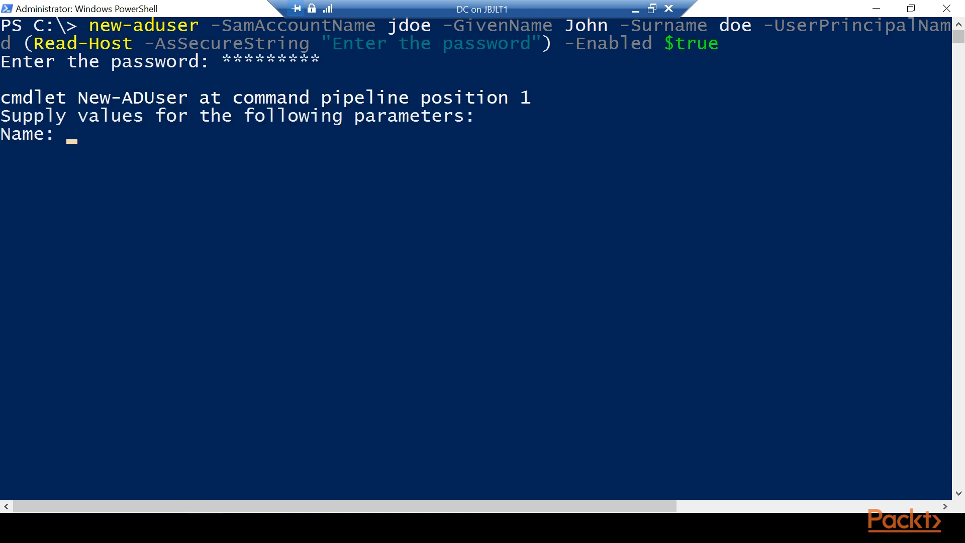
pyautogui.write('j')
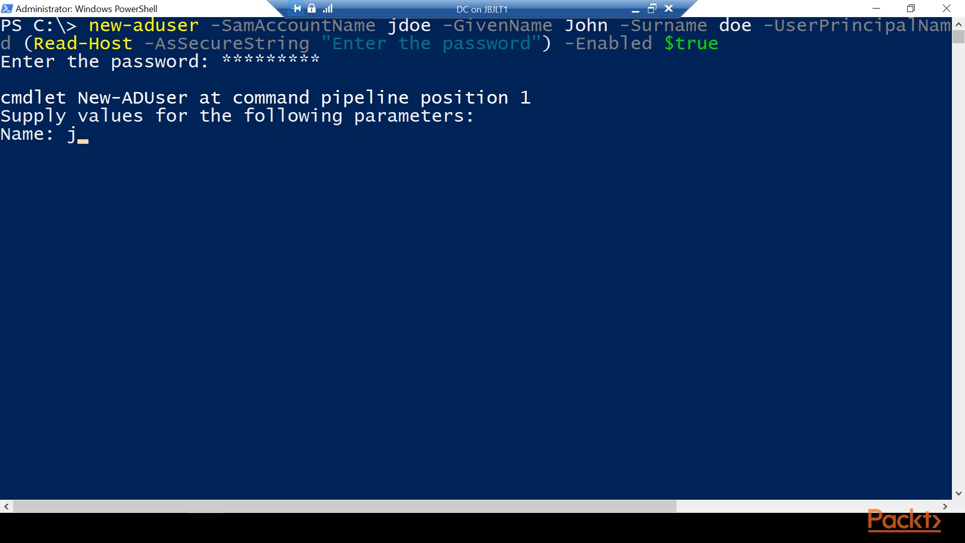
pyautogui.write('doe')
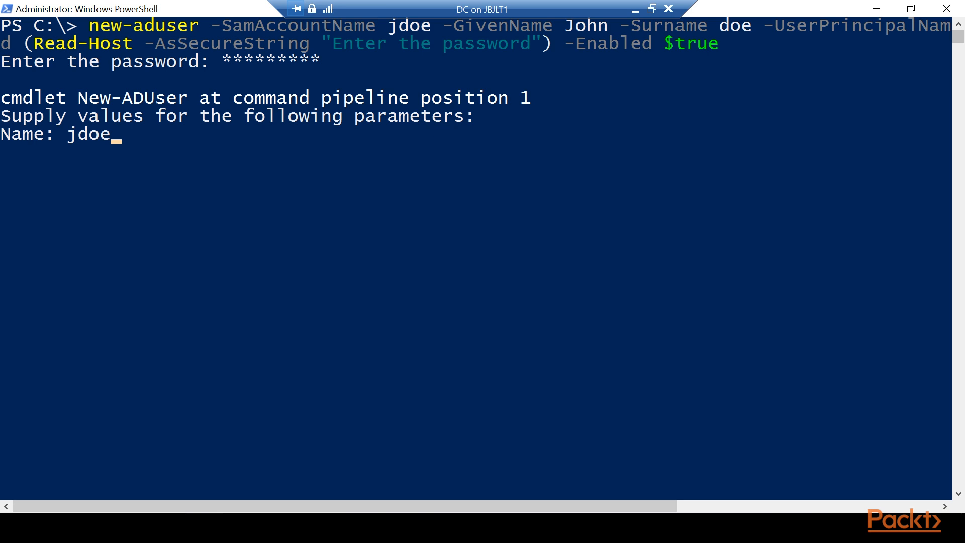
pyautogui.press('Return')
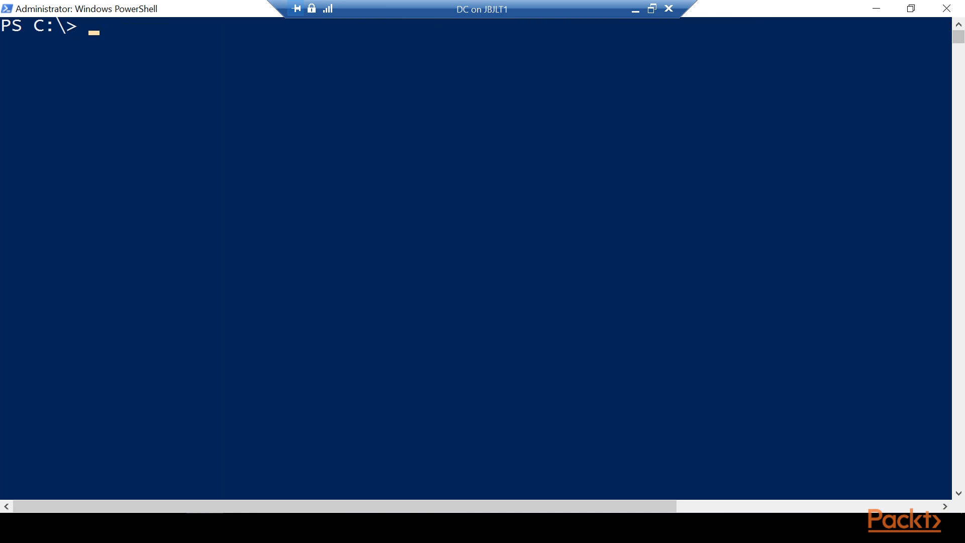
# Step: Look up jdoe's basic account details with Get-ADUser
pyautogui.write('get-ad')
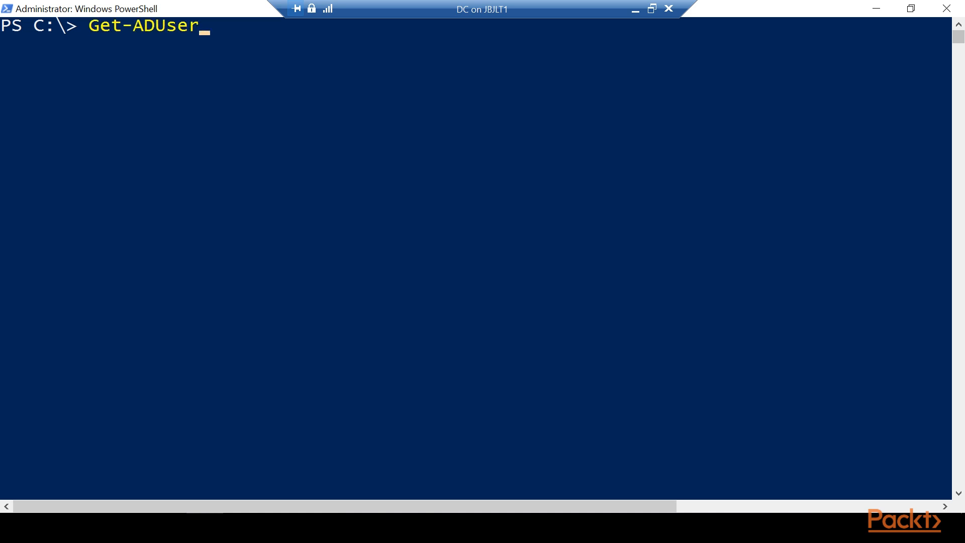
pyautogui.write('jdoe')
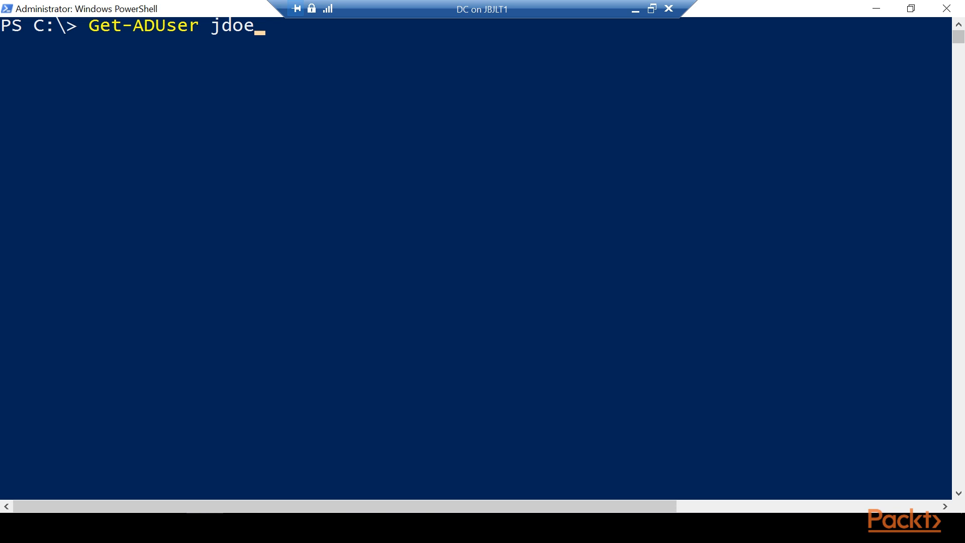
pyautogui.press('Return')
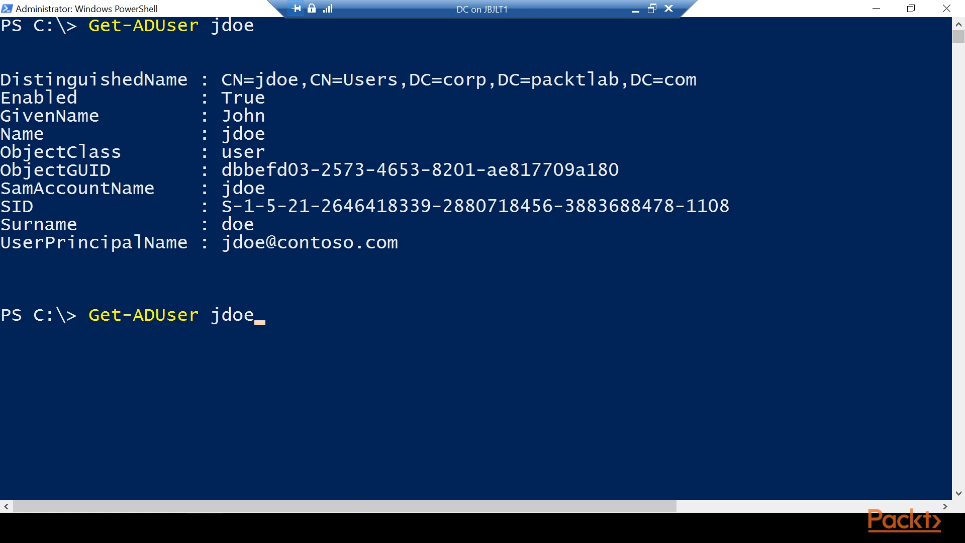
# Step: List all jdoe properties with -Properties *, review them, then clear the screen
pyautogui.write('-Partition')
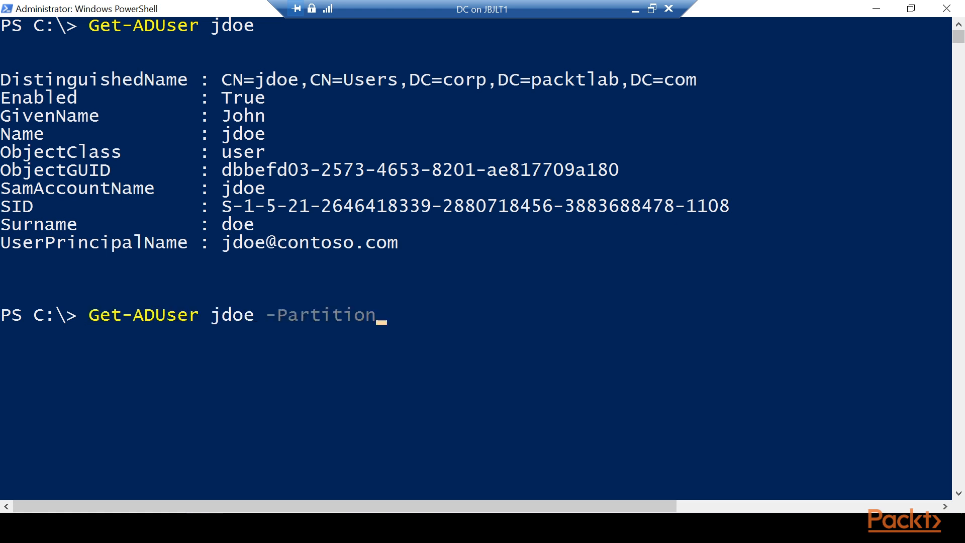
pyautogui.write('-Properties')
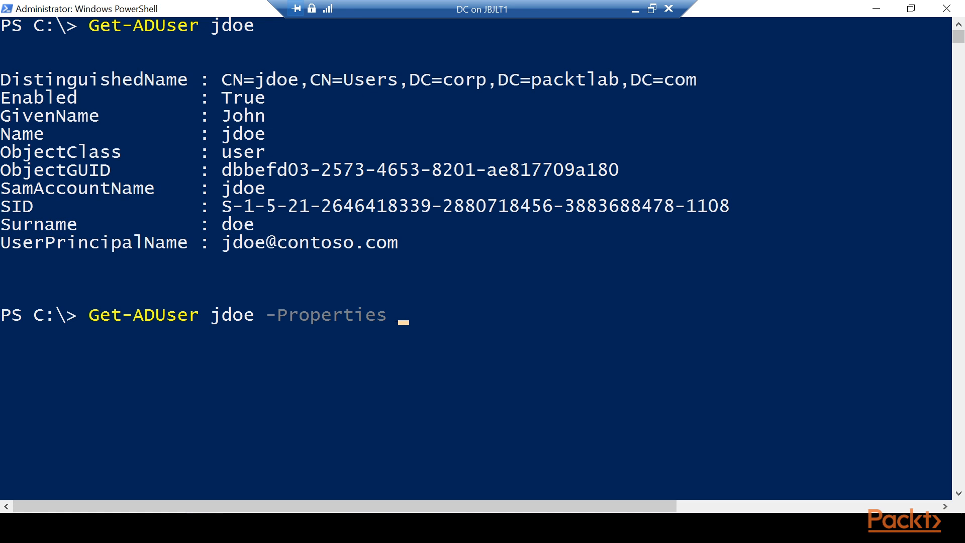
pyautogui.write('*')
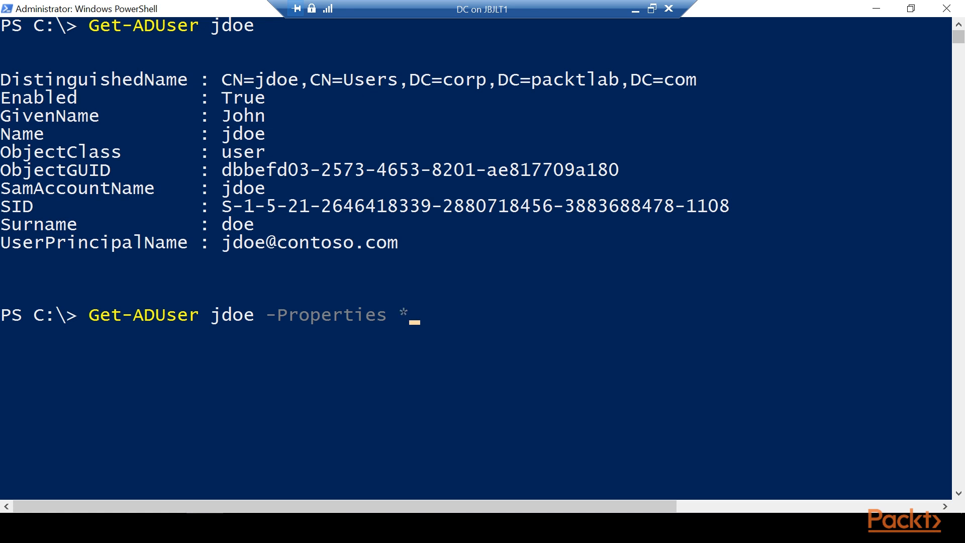
pyautogui.press('Return')
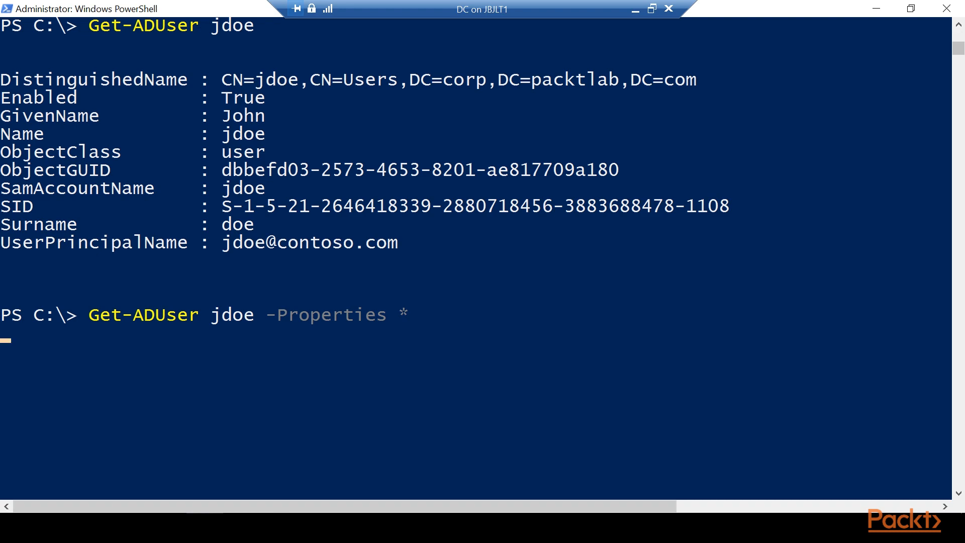
pyautogui.press('Return')
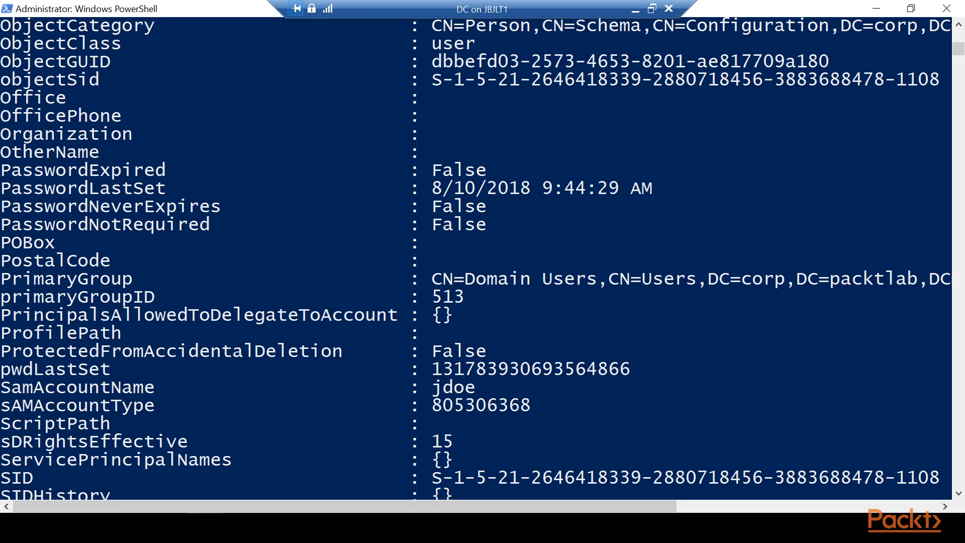
pyautogui.scroll(3)
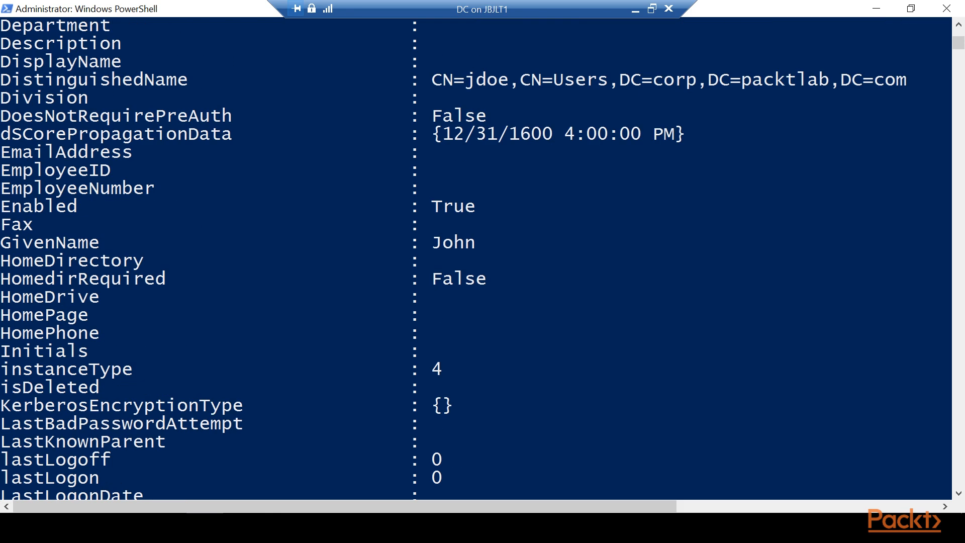
pyautogui.scroll(3)
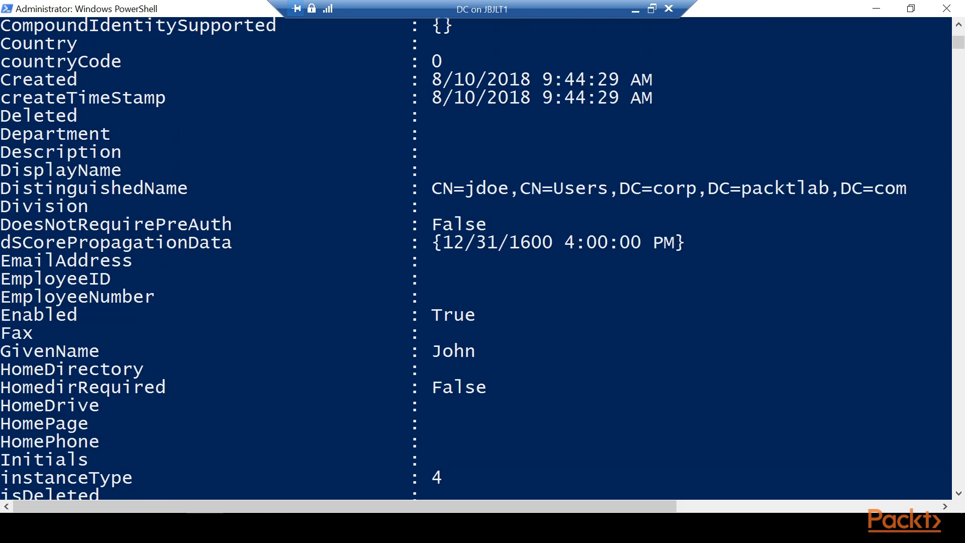
pyautogui.scroll(-3)
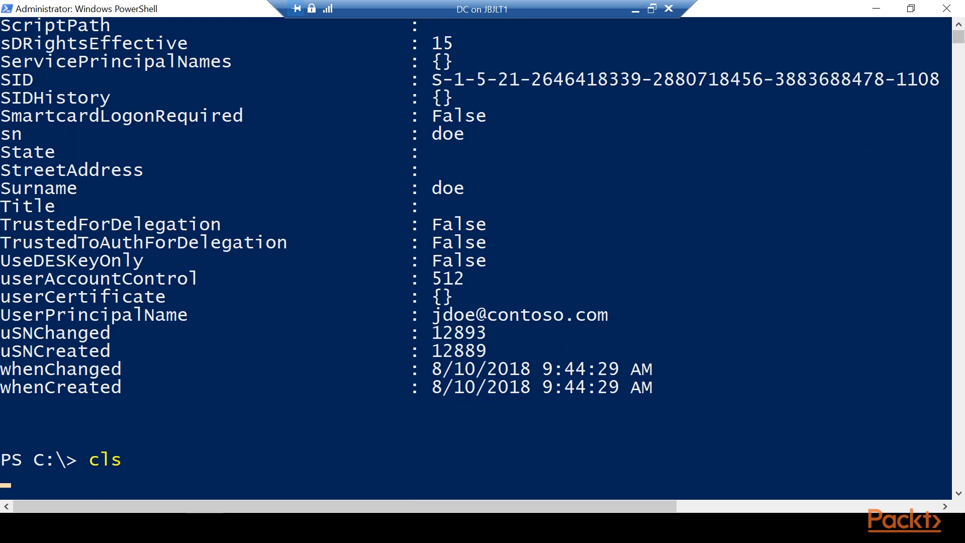
pyautogui.press('Return')
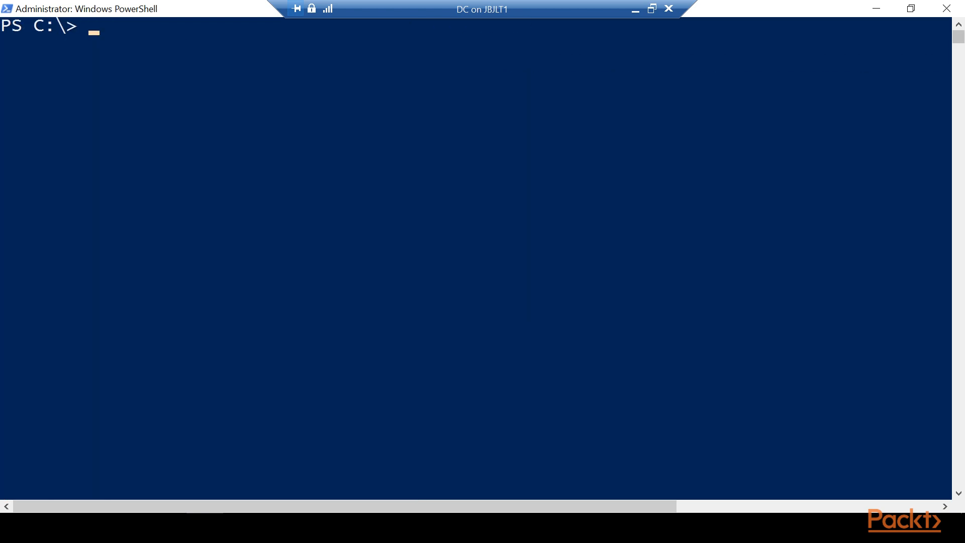
pyautogui.write('get')
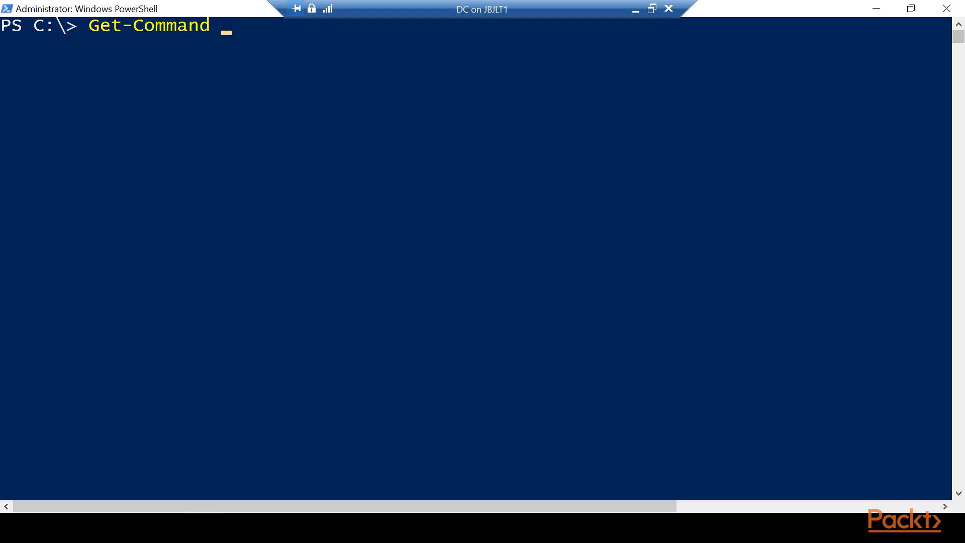
pyautogui.press('Return')
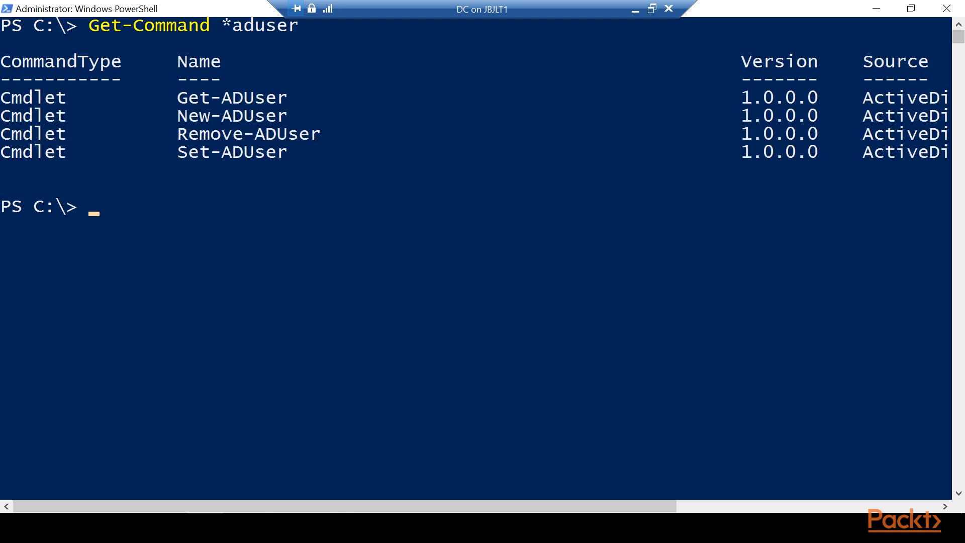
pyautogui.write('set-a')
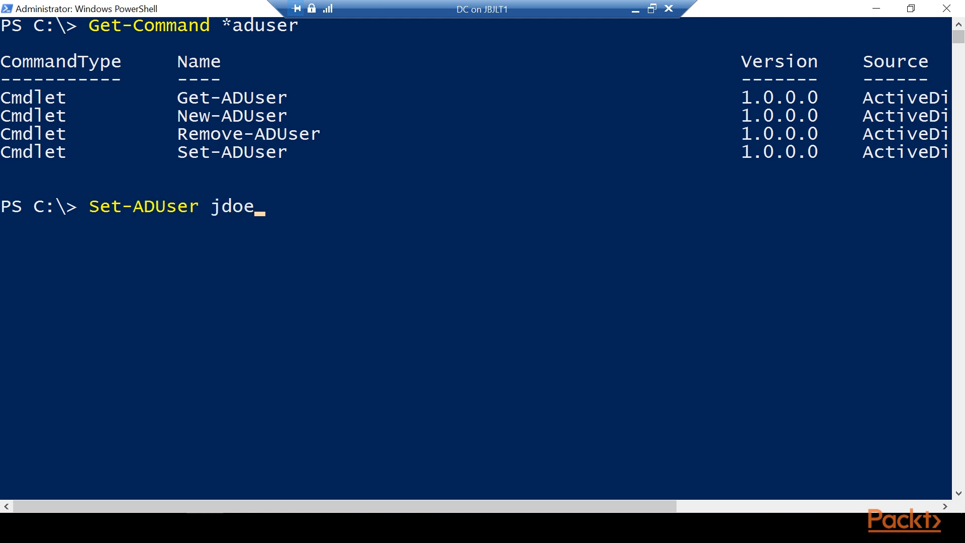
pyautogui.write('-EmailAddress')
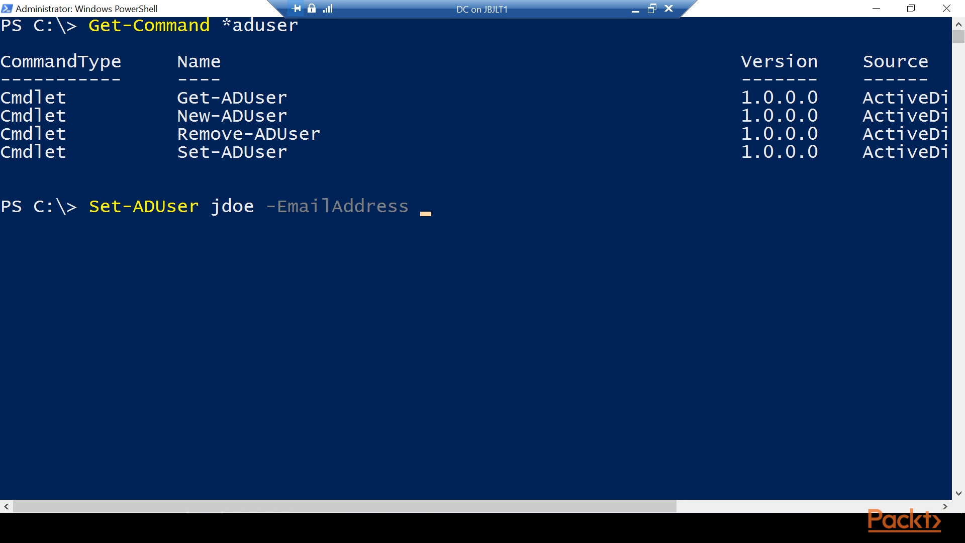
pyautogui.write('jdoe')
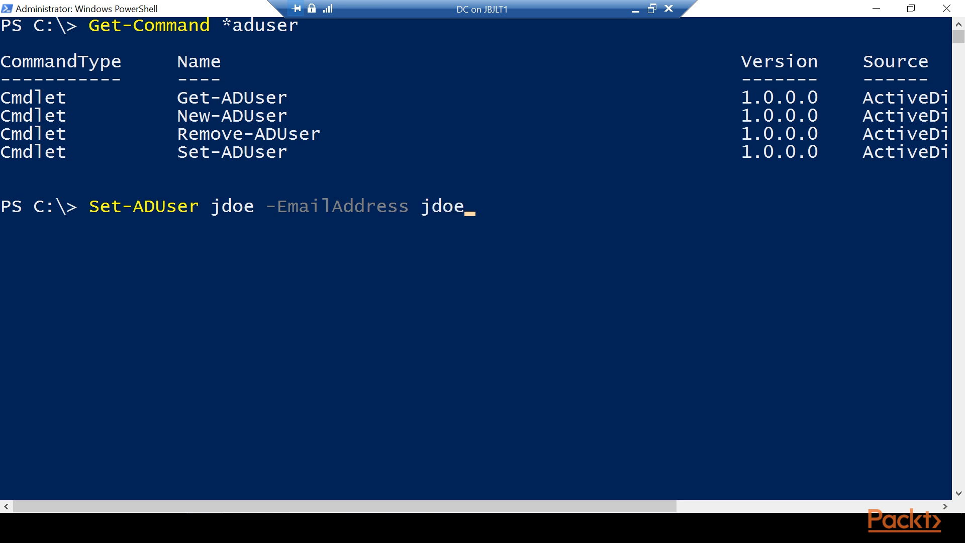
pyautogui.write('@cont')
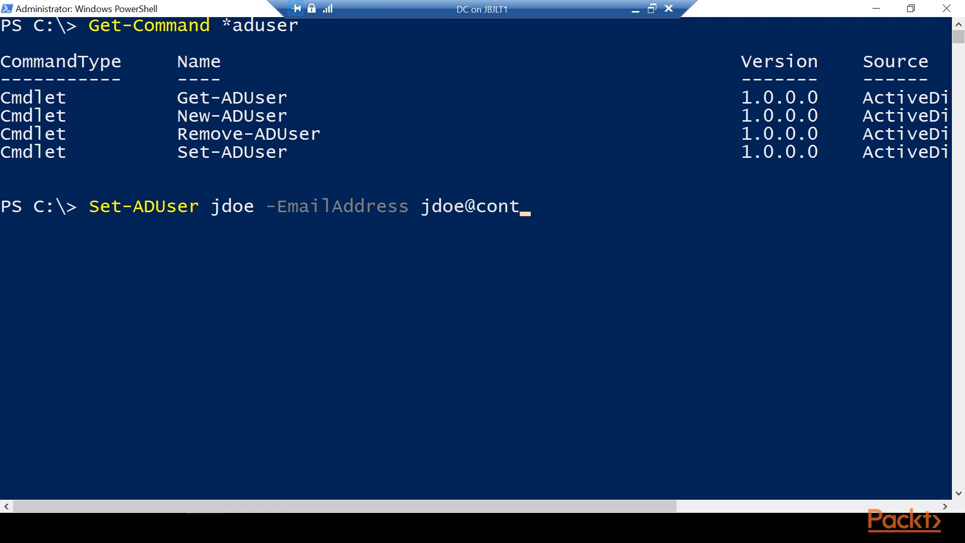
pyautogui.write('oso.com')
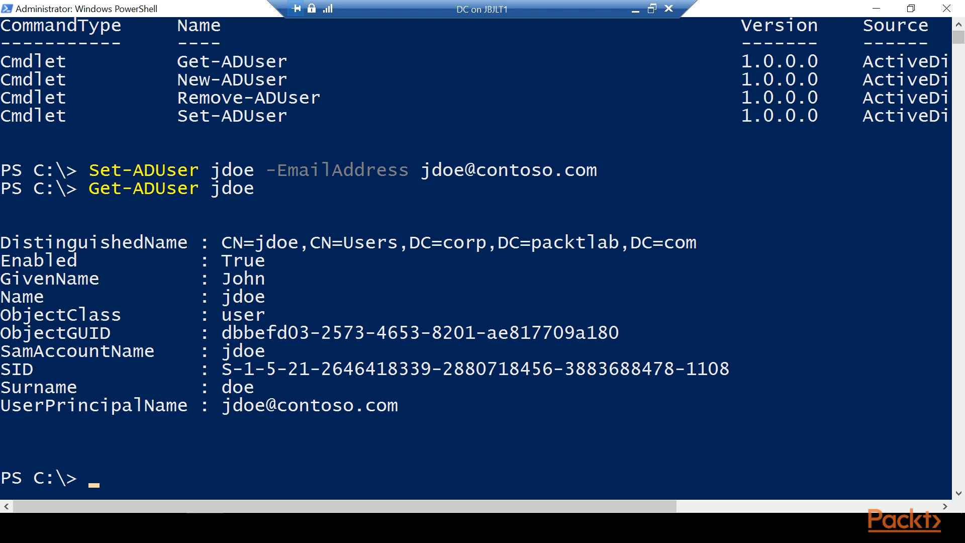
# Step: Verify jdoe's email with Get-ADUser jdoe -Properties EmailAddress
pyautogui.write('Get-ADUser jdoe')
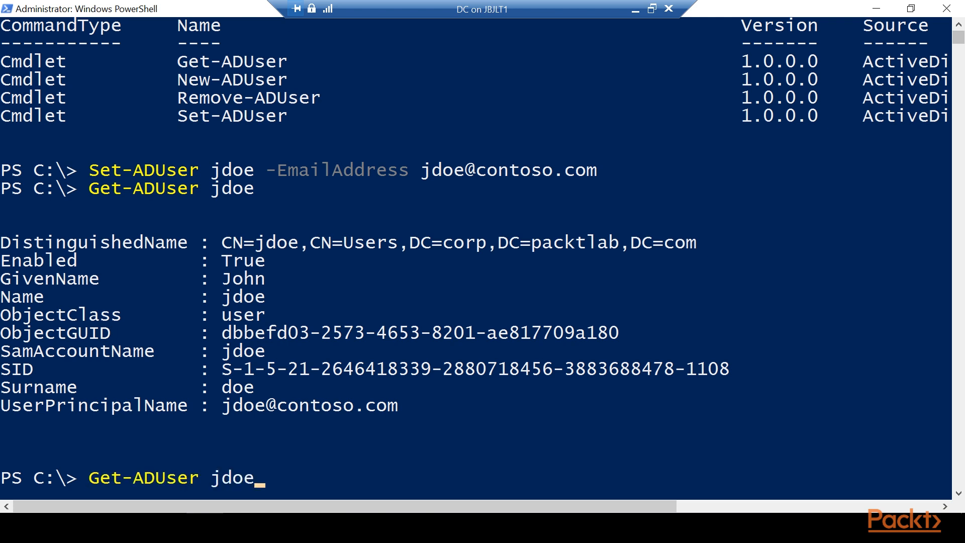
pyautogui.write('-Properties')
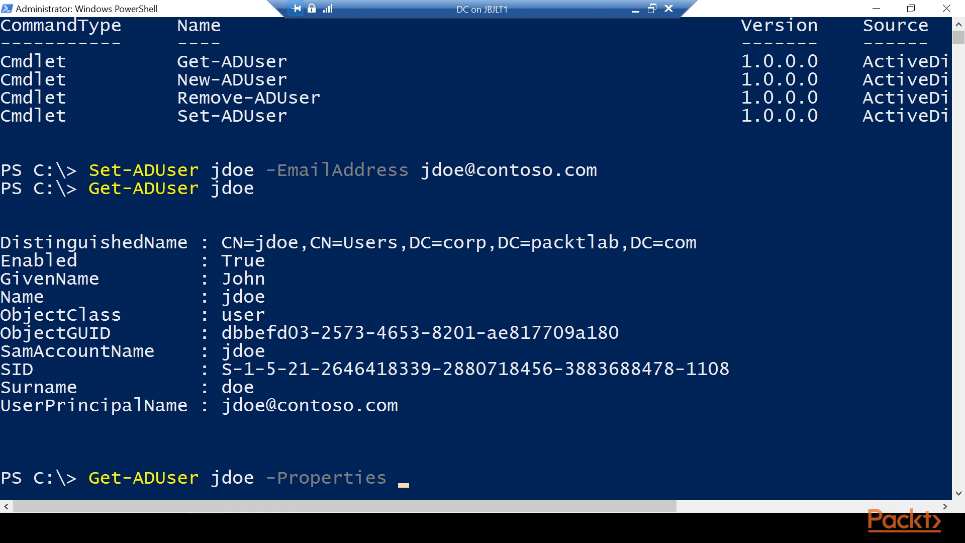
pyautogui.write('emailad')
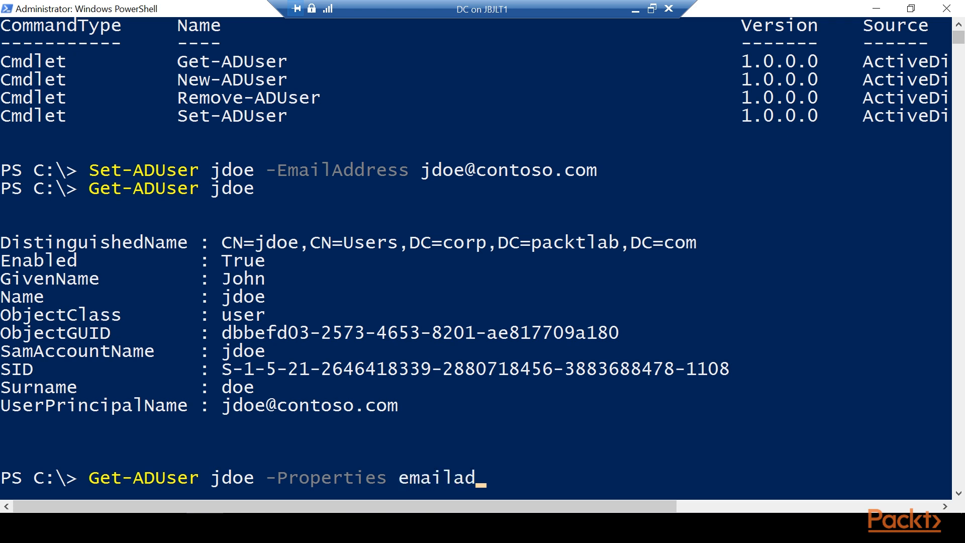
pyautogui.write('dress')
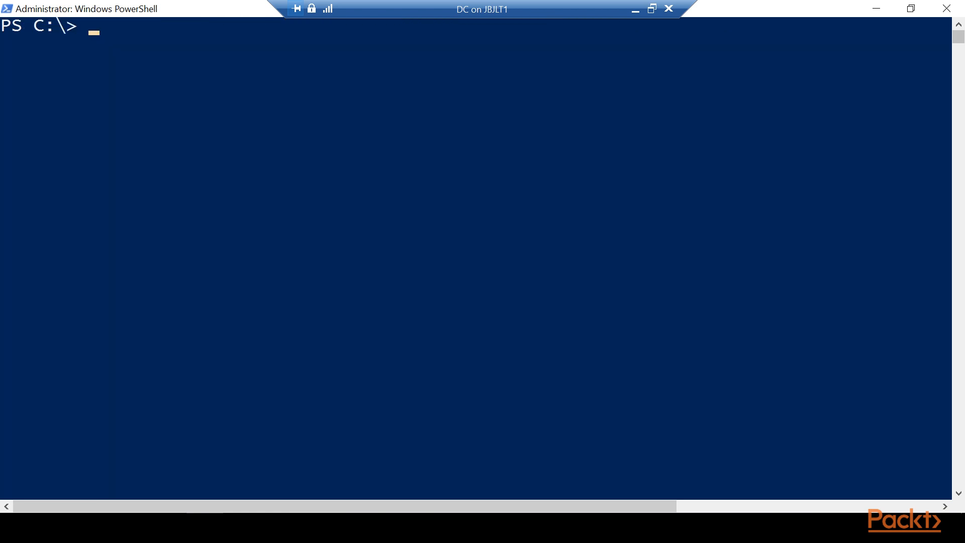
# Step: Search for locked-out accounts with Search-ADAccount -LockedOut
pyautogui.write('search-ADAccount')
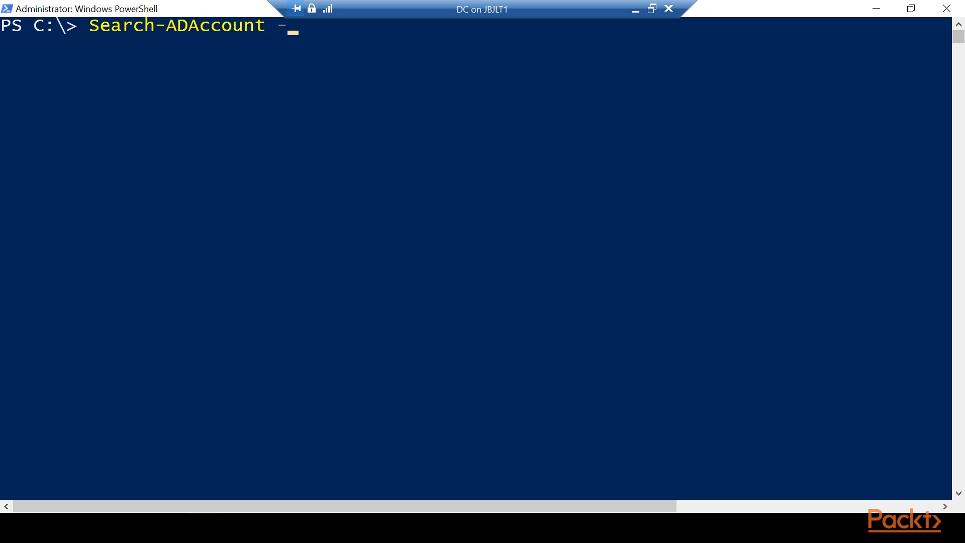
pyautogui.write('-LockedOut')
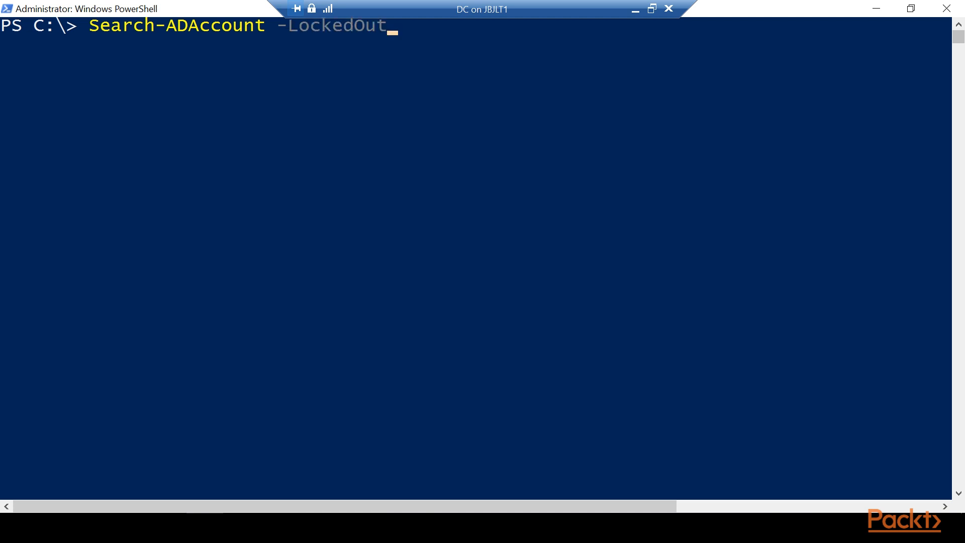
pyautogui.press('Return')
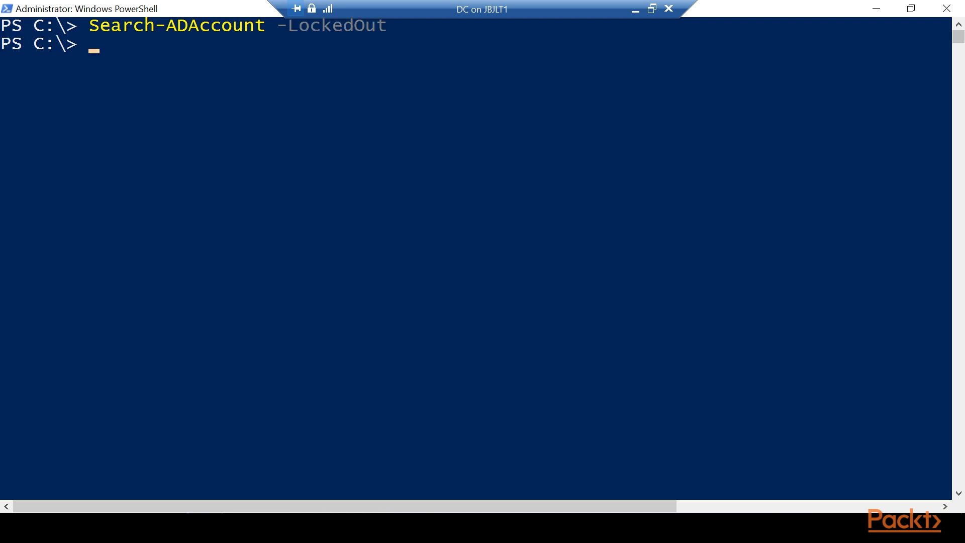
# Step: Type an Unlock-ADAccount jdoe command at the prompt
pyautogui.write('un')
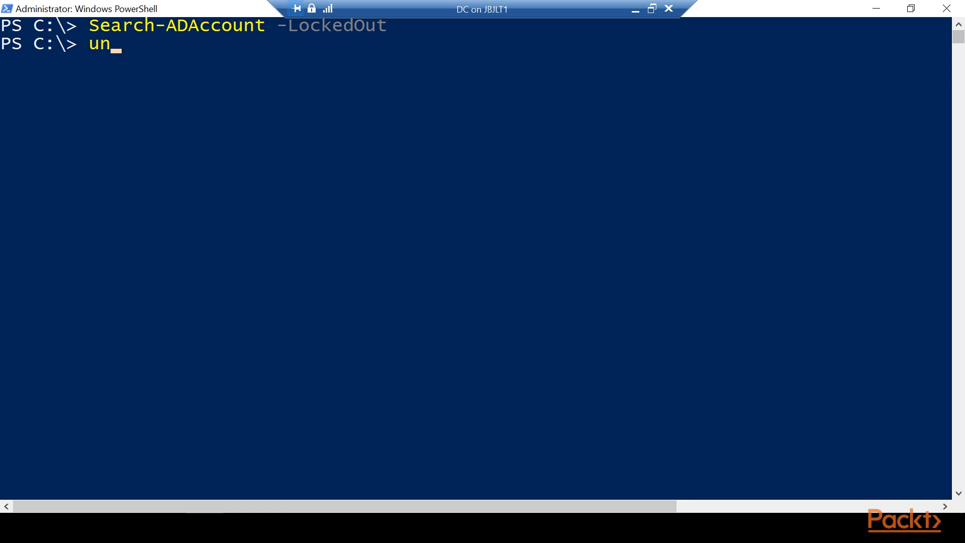
pyautogui.write('lock-ADAccount')
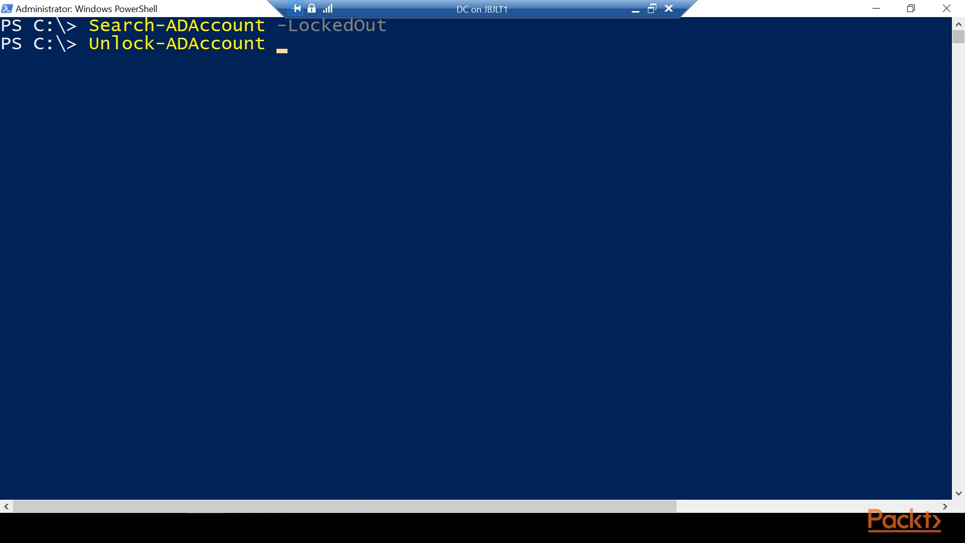
pyautogui.write('jdoe')
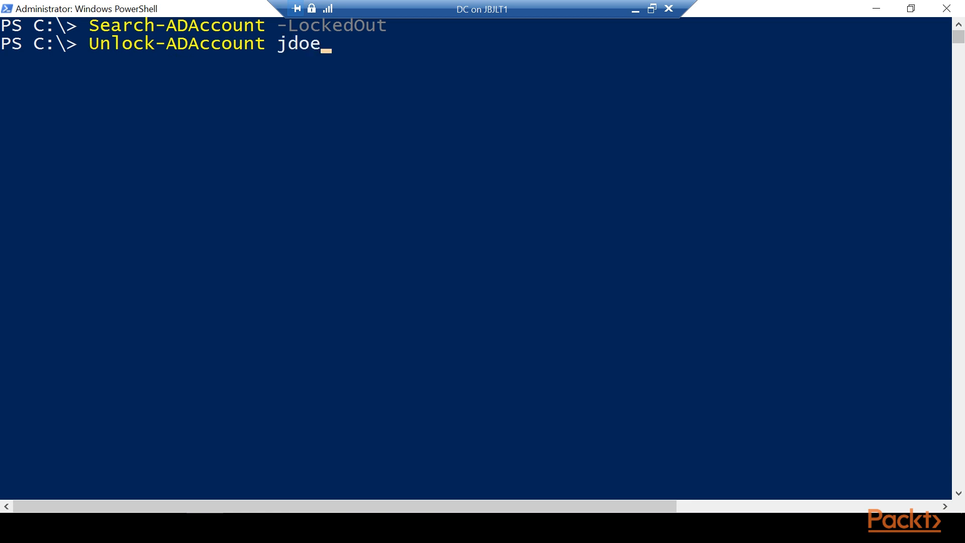